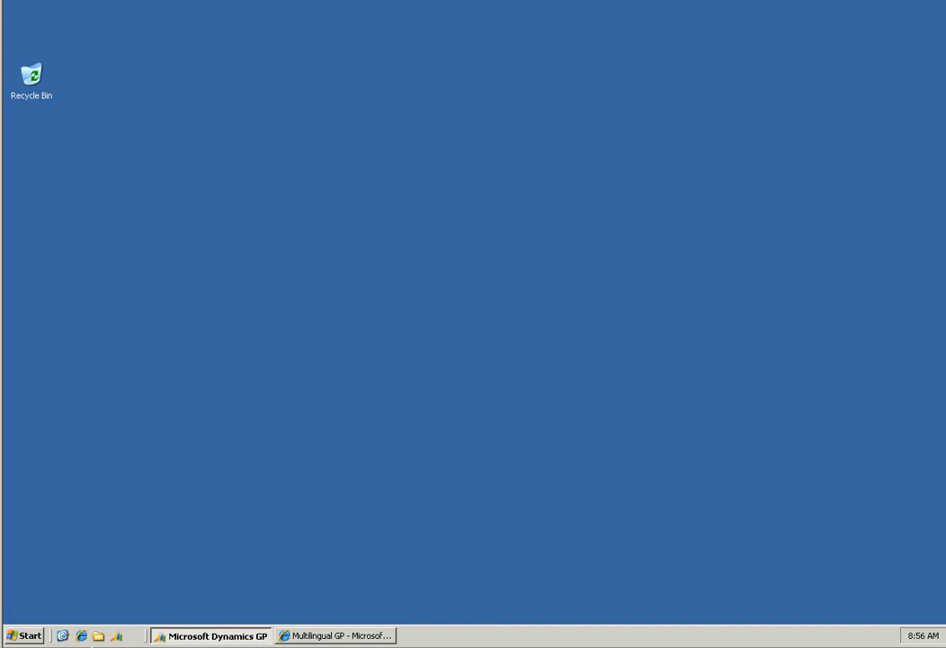
{"action": "mouse_move", "coordinate": [51, 620]}
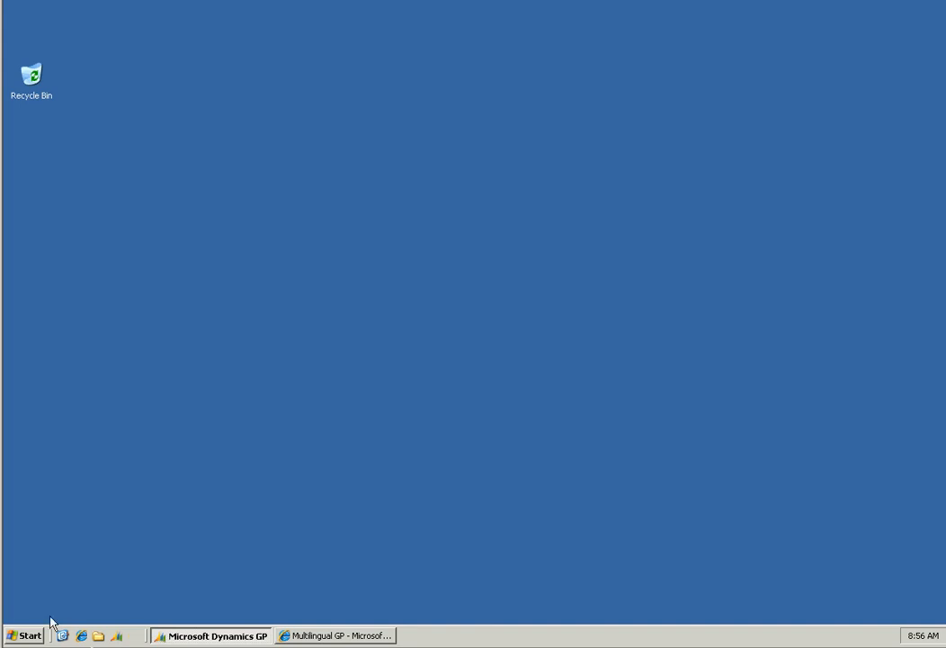
{"action": "mouse_move", "coordinate": [27, 635]}
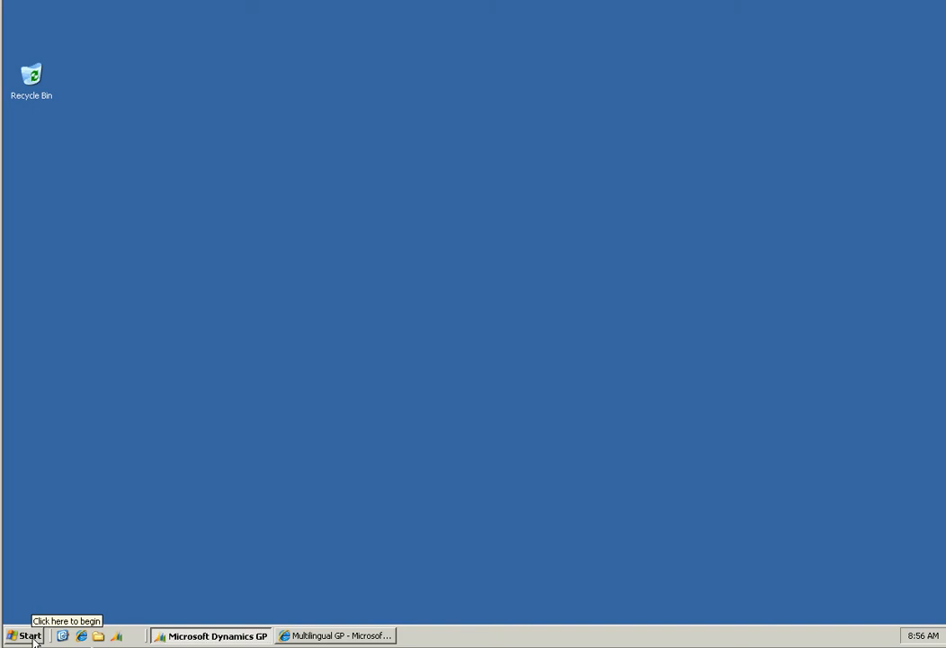
Open Regional and Language Options from Control Panel in the Start menu
{"action": "left_click", "coordinate": [25, 635]}
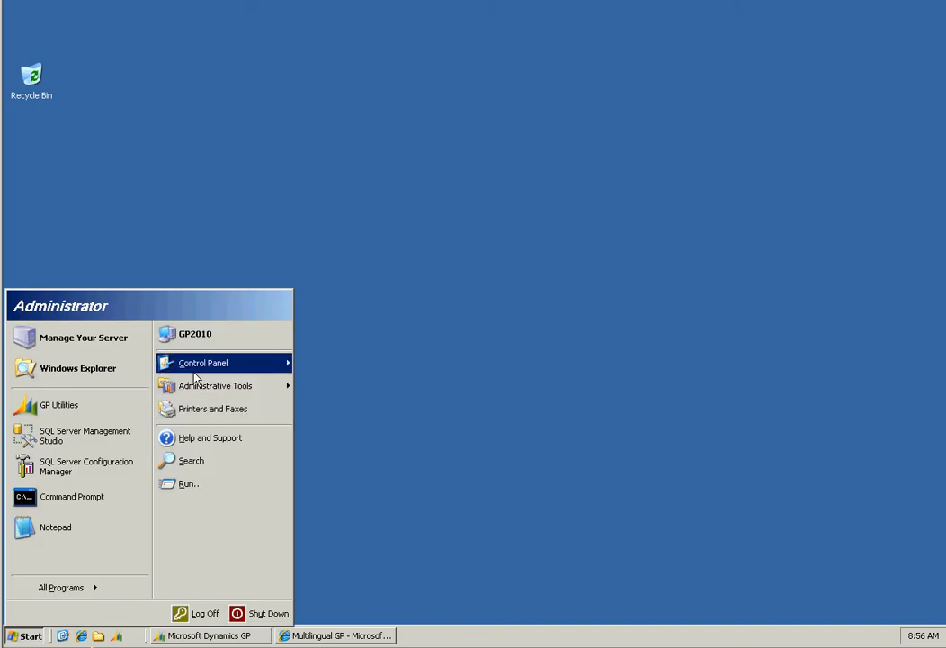
{"action": "left_click", "coordinate": [202, 362]}
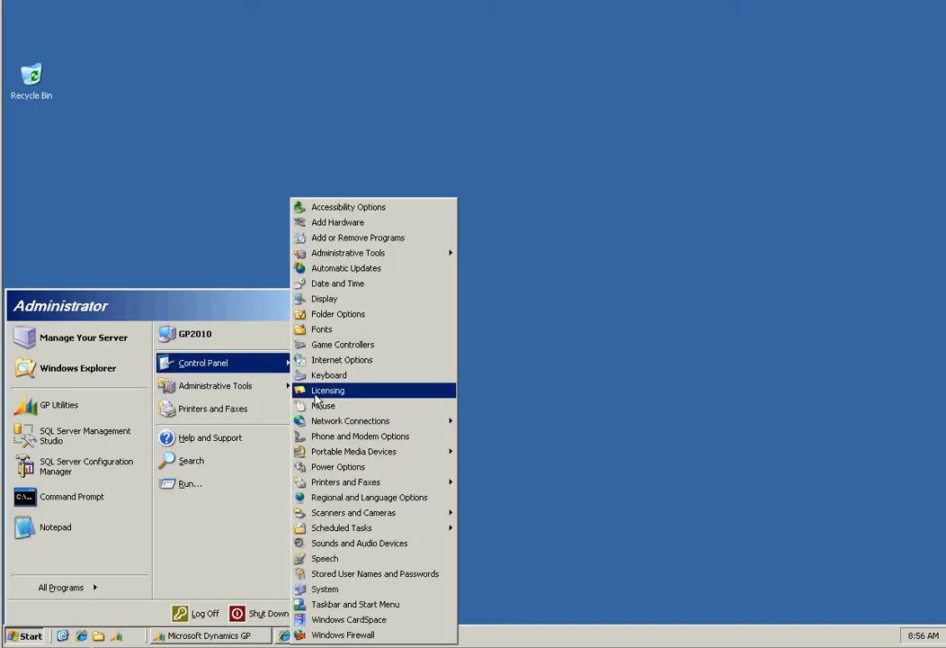
{"action": "left_click", "coordinate": [369, 496]}
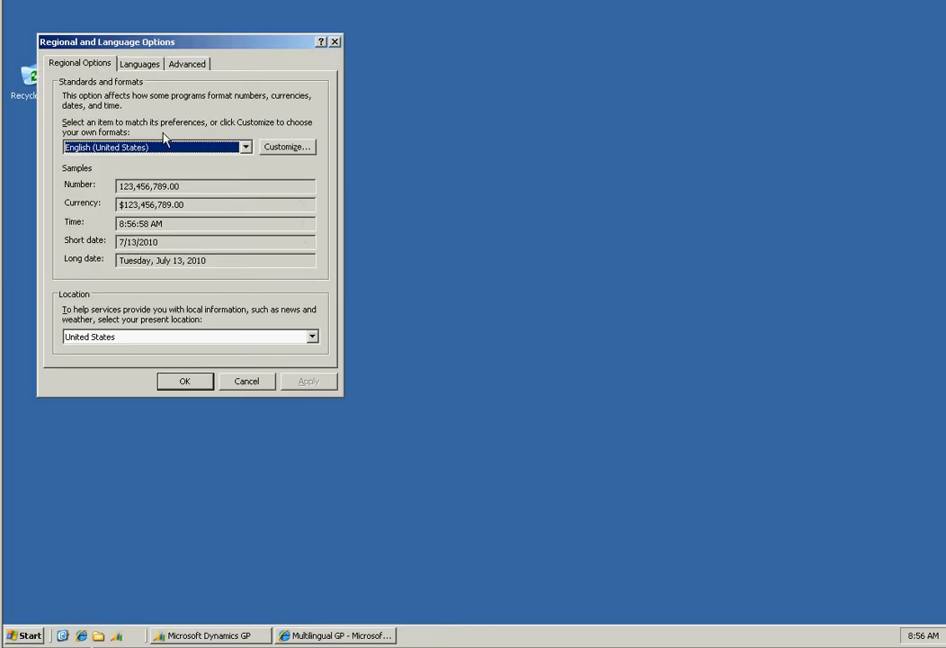
Switch to the Languages tab for supplemental language support
{"action": "left_click", "coordinate": [139, 63]}
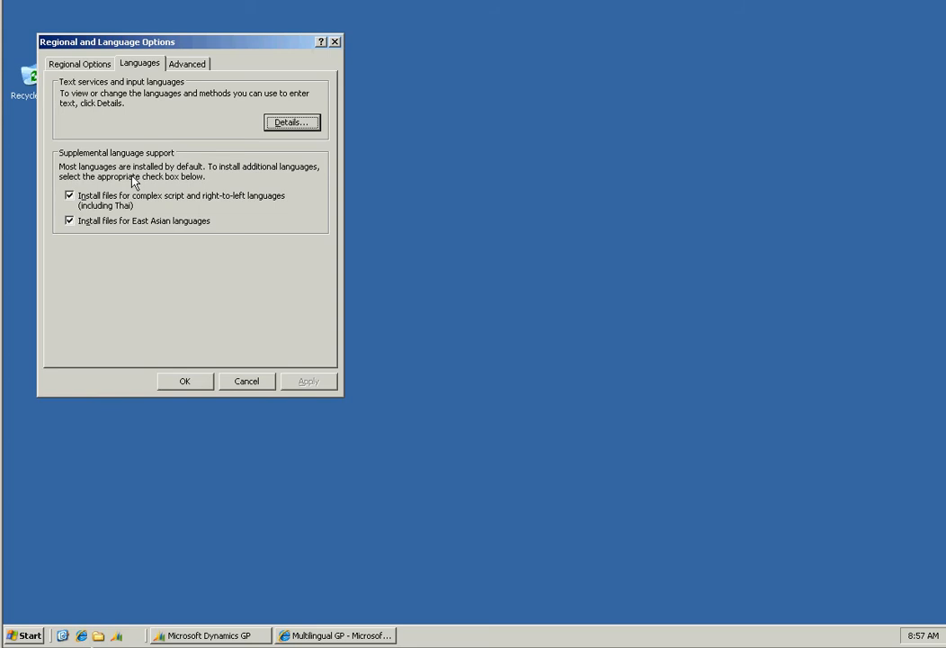
{"action": "mouse_move", "coordinate": [150, 186]}
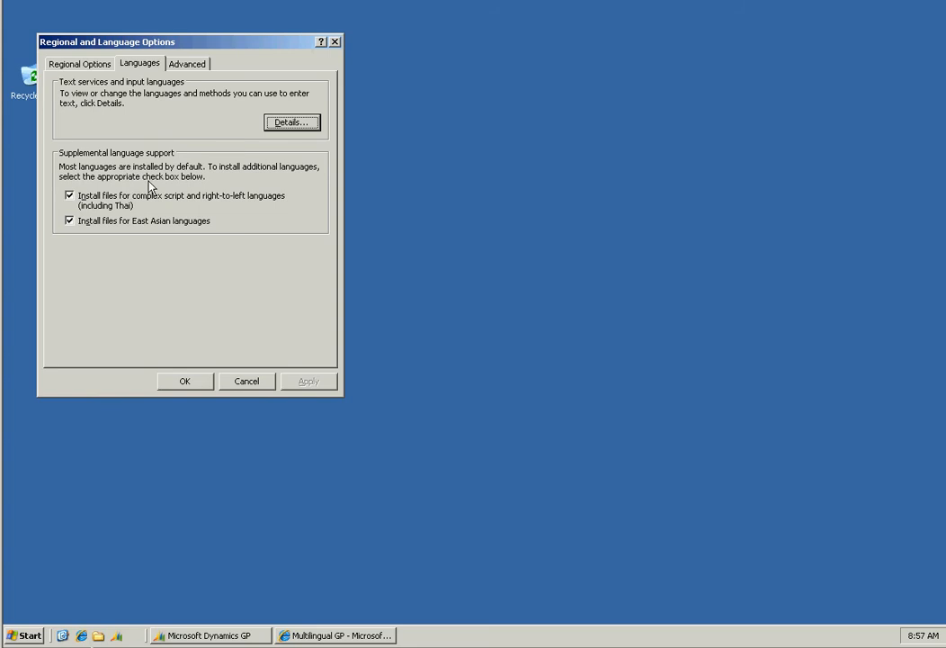
{"action": "mouse_move", "coordinate": [120, 236]}
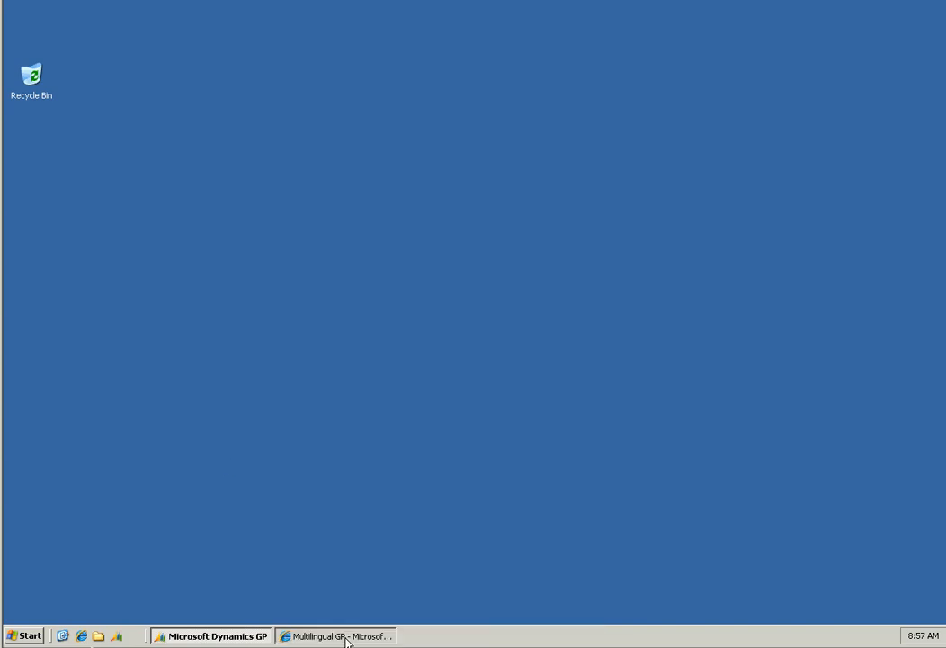
Bring up the Multilingual GP website and request the Free 14 Day Trial Version
{"action": "left_click", "coordinate": [335, 636]}
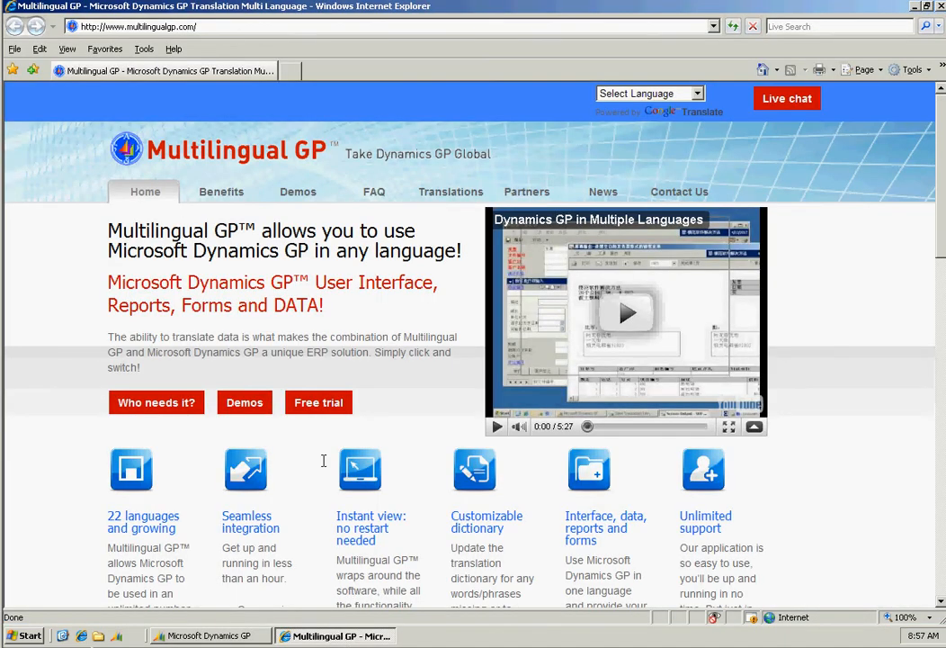
{"action": "scroll", "scroll_direction": "down", "scroll_amount": 3}
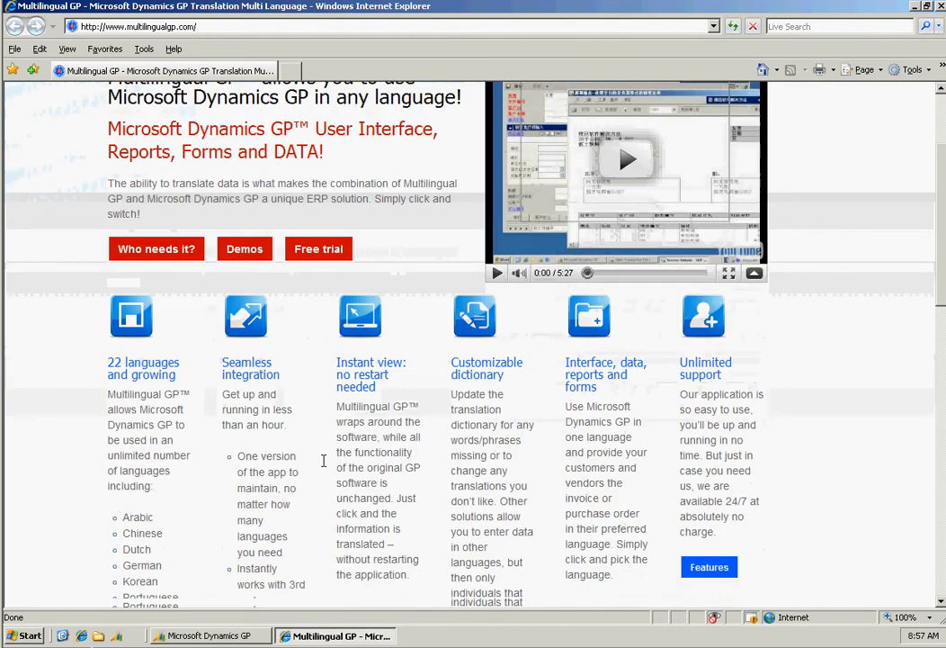
{"action": "scroll", "scroll_direction": "down", "scroll_amount": 3}
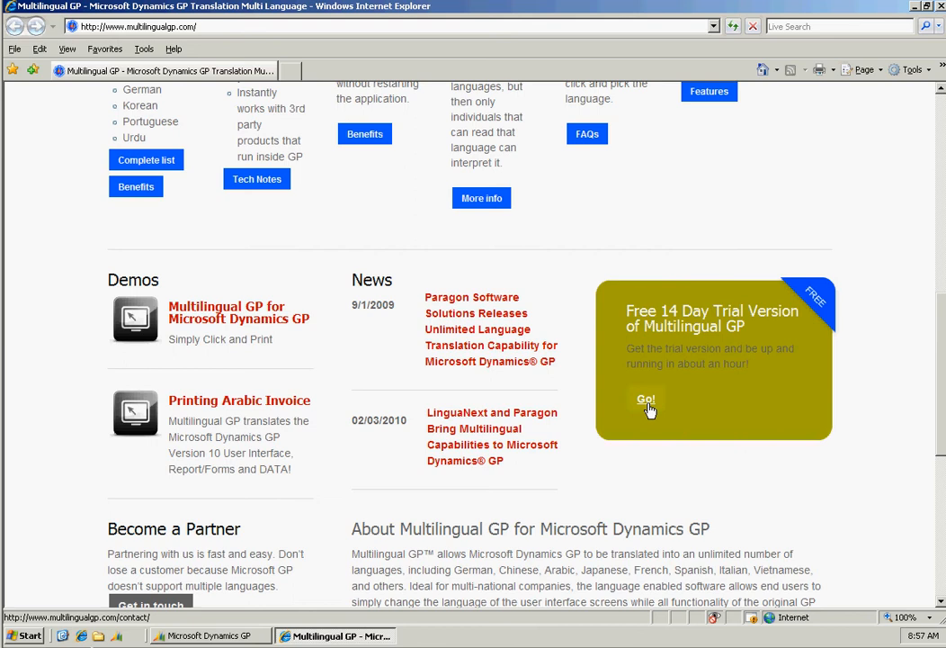
{"action": "left_click", "coordinate": [645, 400]}
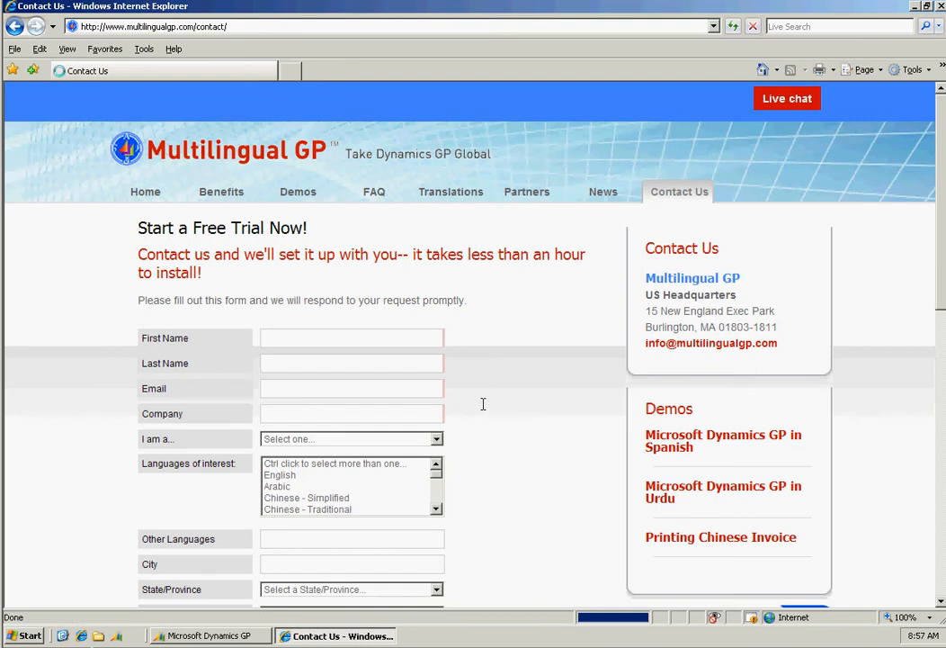
{"action": "scroll", "scroll_direction": "down", "scroll_amount": 3}
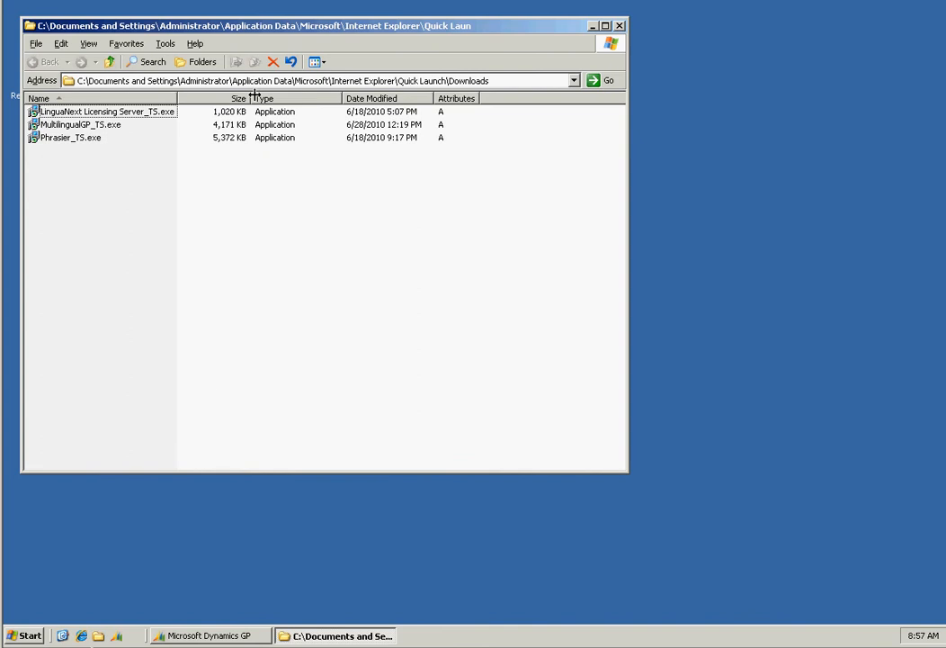
{"action": "mouse_move", "coordinate": [255, 127]}
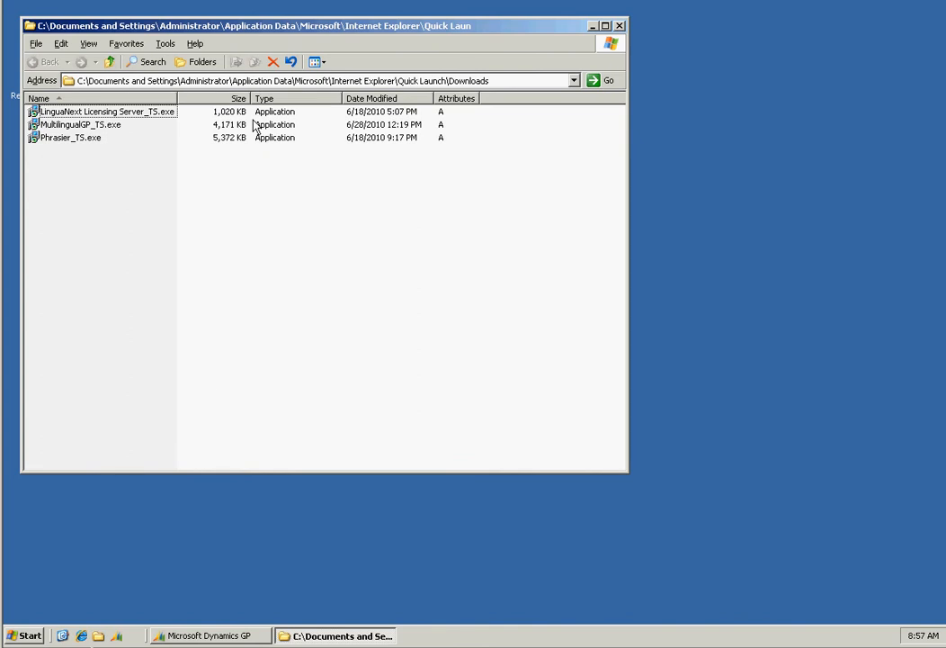
{"action": "mouse_move", "coordinate": [232, 126]}
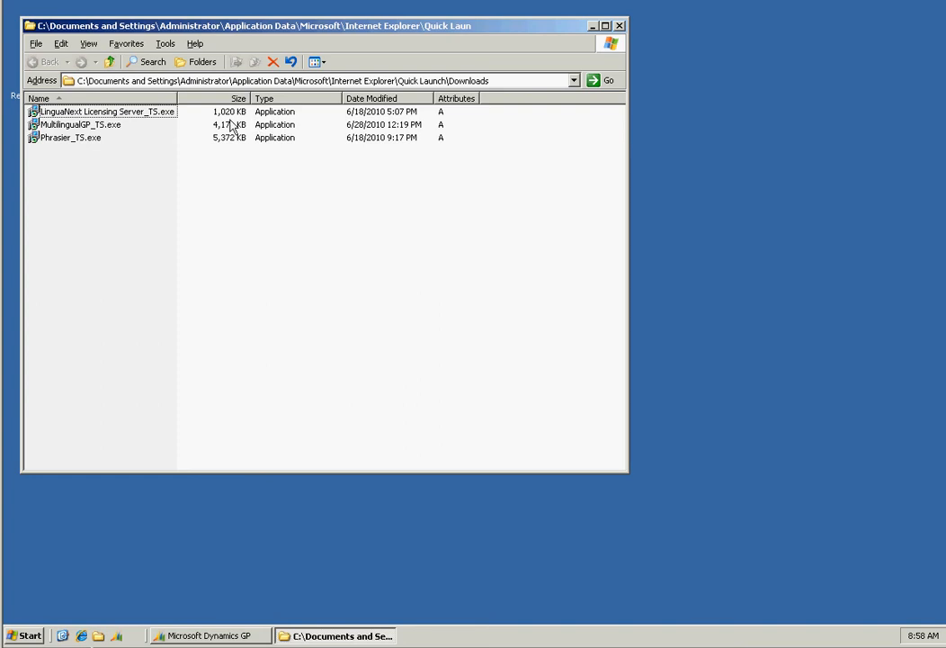
Select LinguaNext Licensing Server_TS.exe in the Downloads folder
{"action": "left_click", "coordinate": [103, 111]}
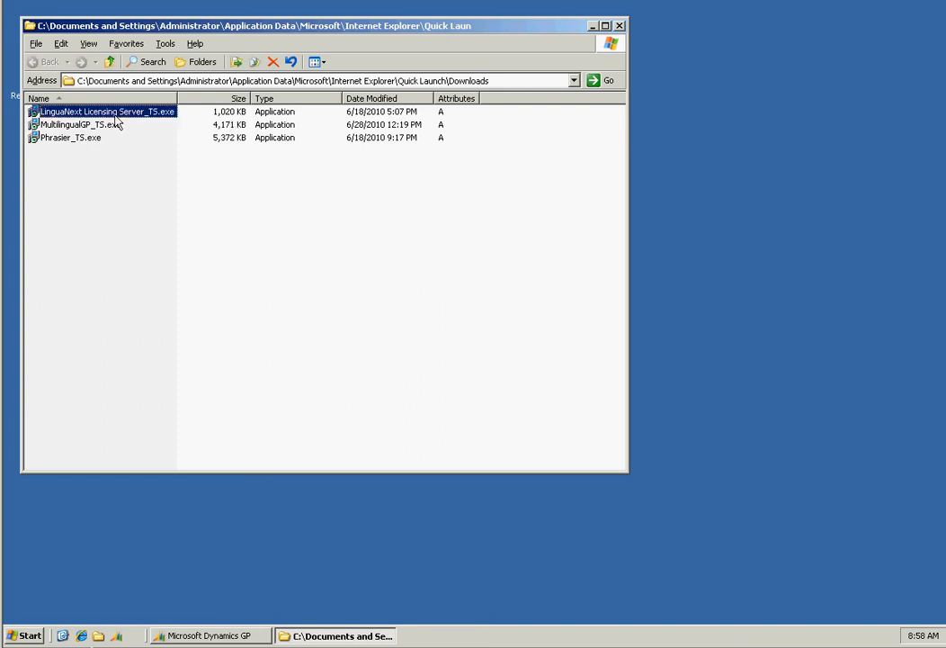
{"action": "mouse_move", "coordinate": [126, 117]}
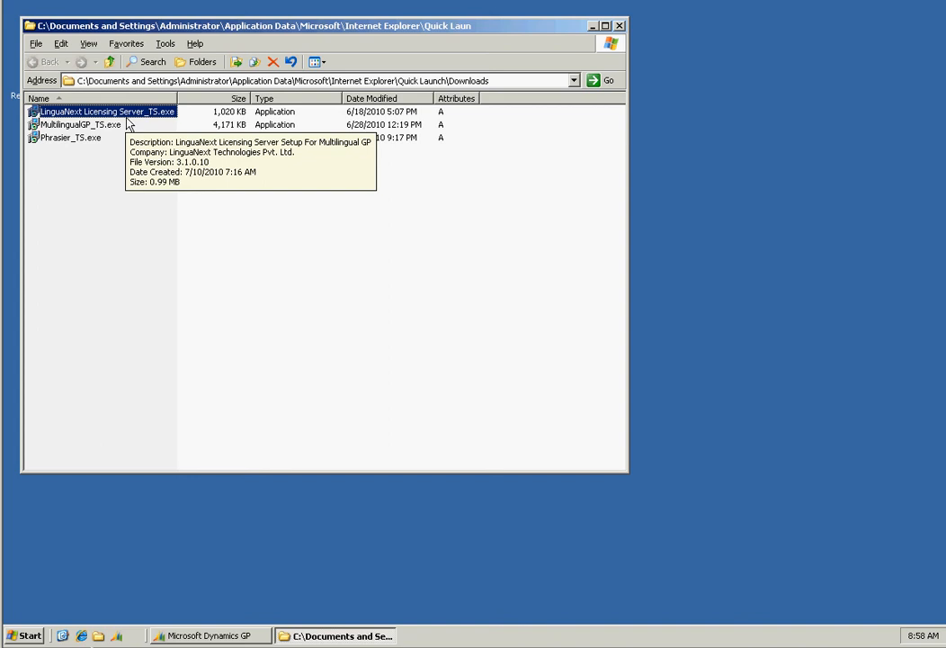
{"action": "mouse_move", "coordinate": [126, 117]}
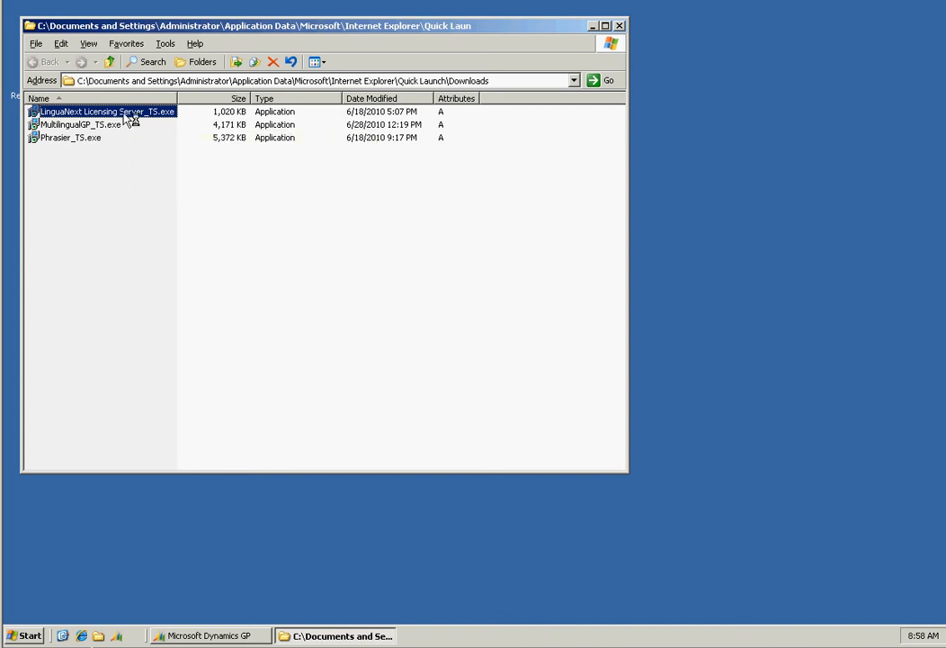
Install LinguaNext Licensing Server with the default location and shortcut folder
{"action": "double_click", "coordinate": [104, 111]}
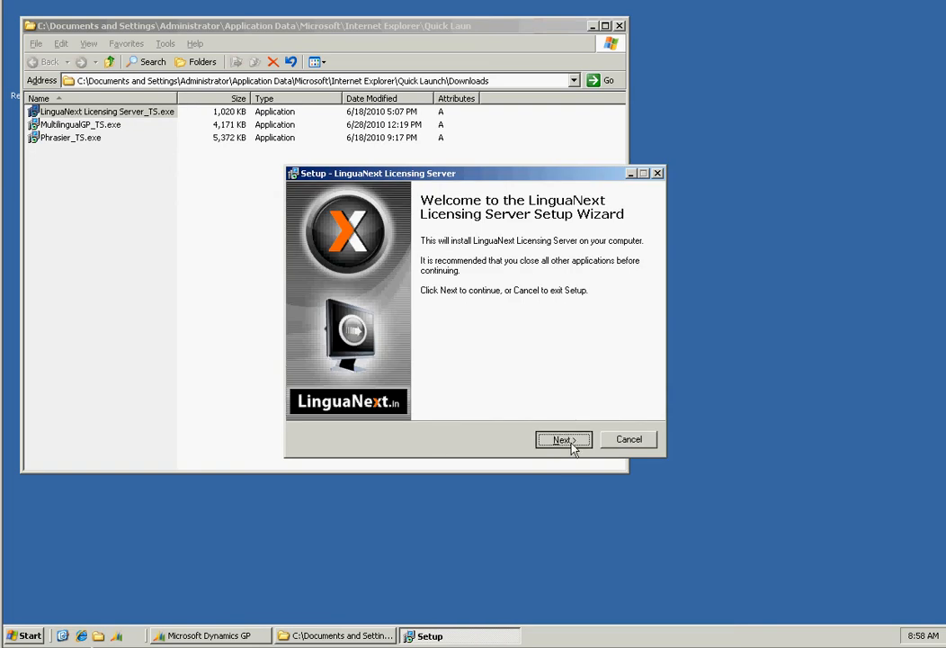
{"action": "left_click", "coordinate": [564, 438]}
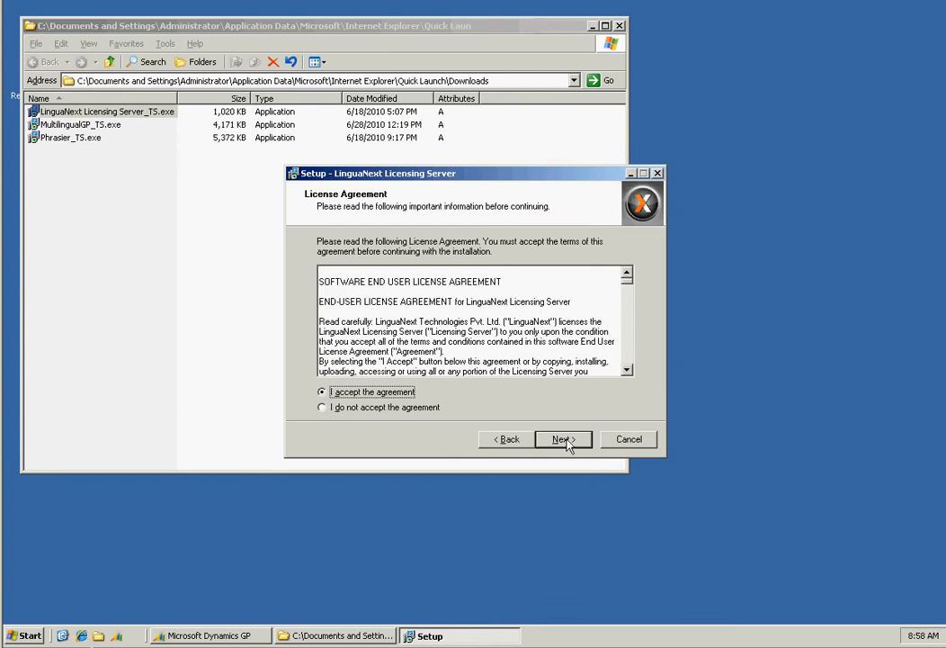
{"action": "left_click", "coordinate": [559, 439]}
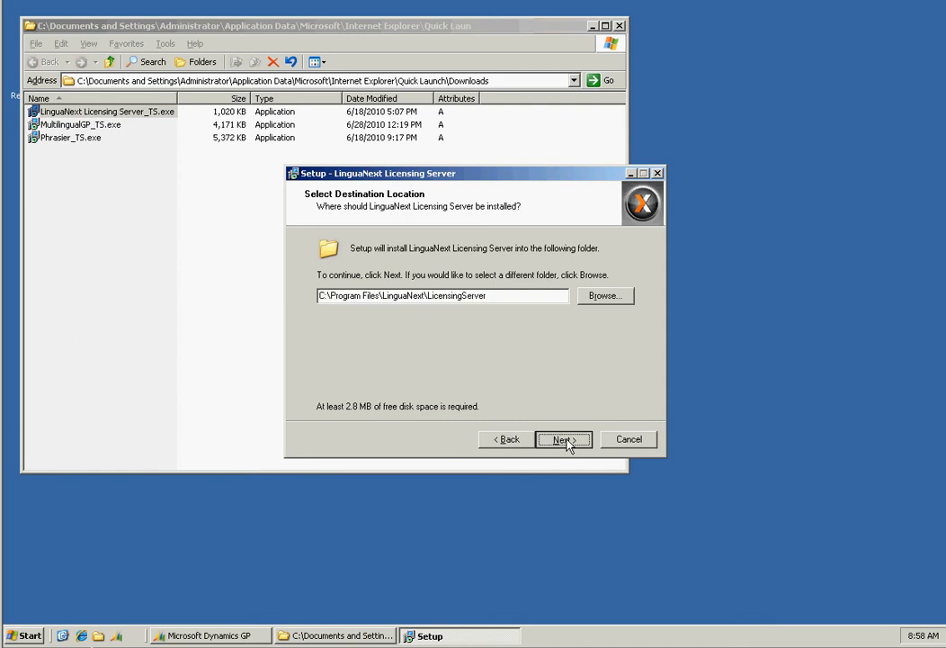
{"action": "left_click", "coordinate": [561, 439]}
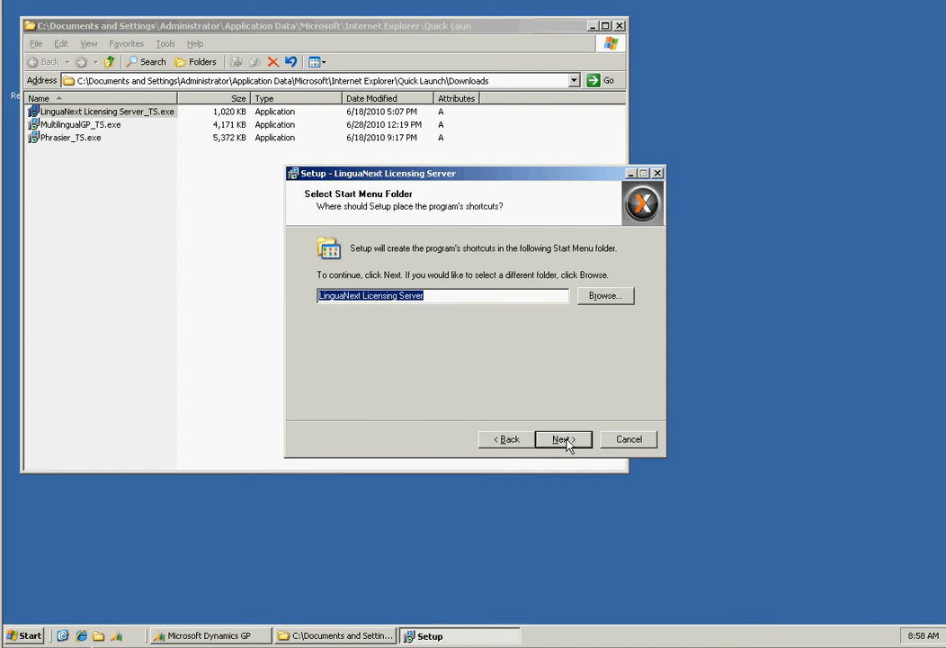
{"action": "left_click", "coordinate": [560, 439]}
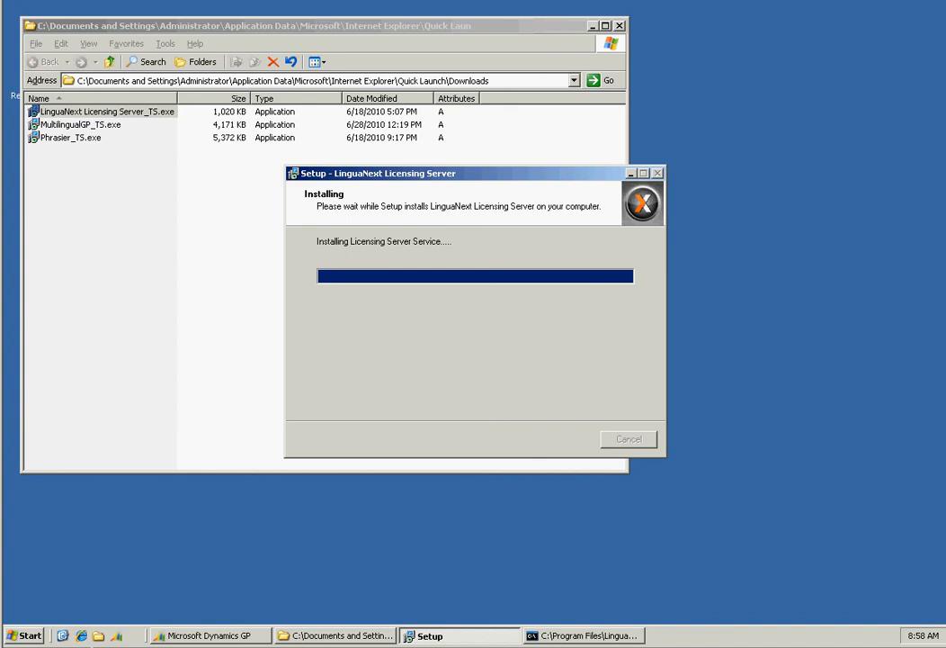
{"action": "mouse_move", "coordinate": [527, 414]}
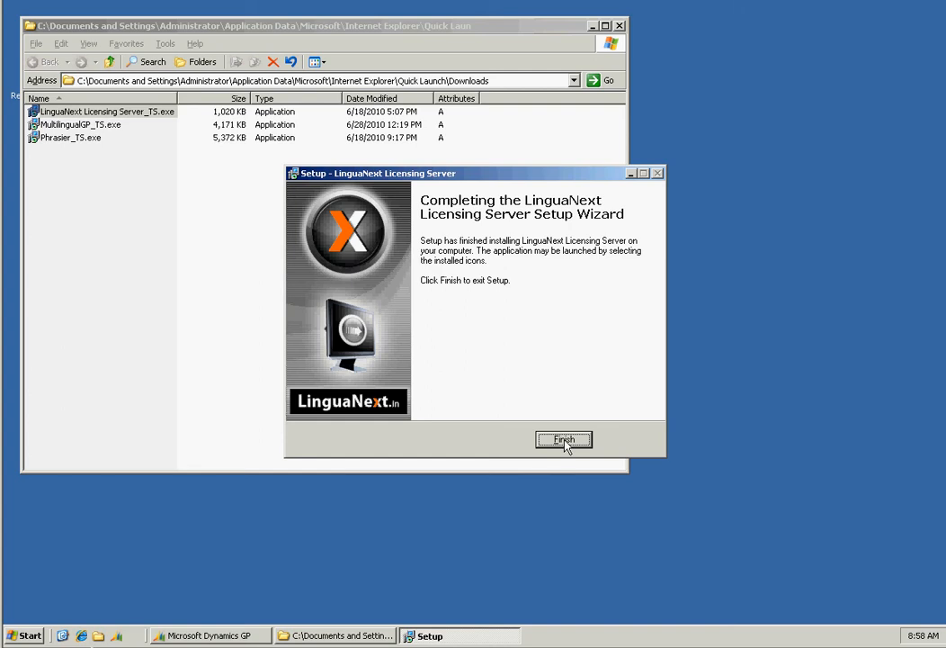
{"action": "left_click", "coordinate": [564, 439]}
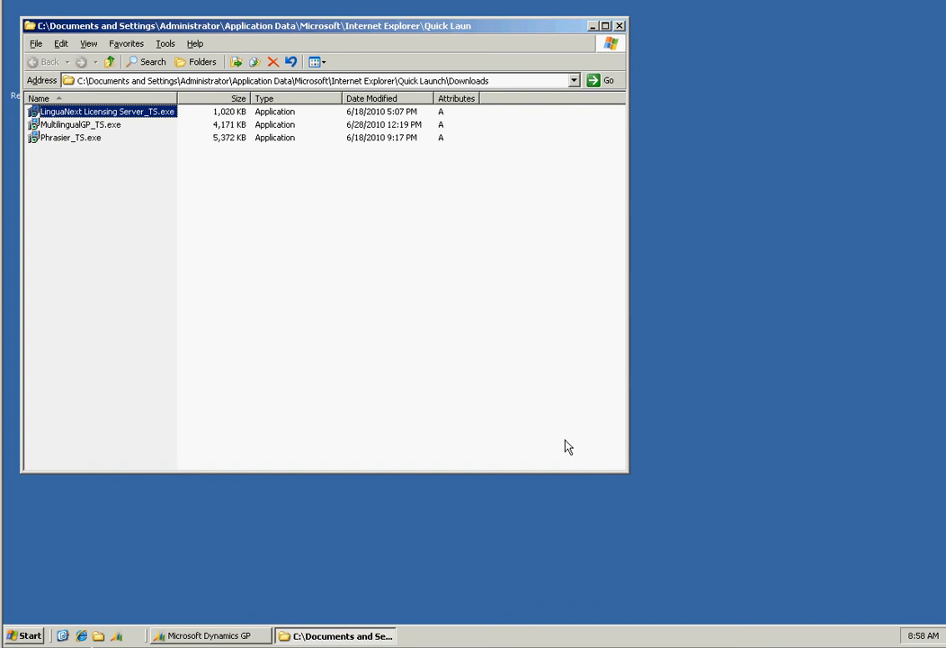
Install Multilingual GP with default folders and a desktop icon
{"action": "left_click", "coordinate": [81, 124]}
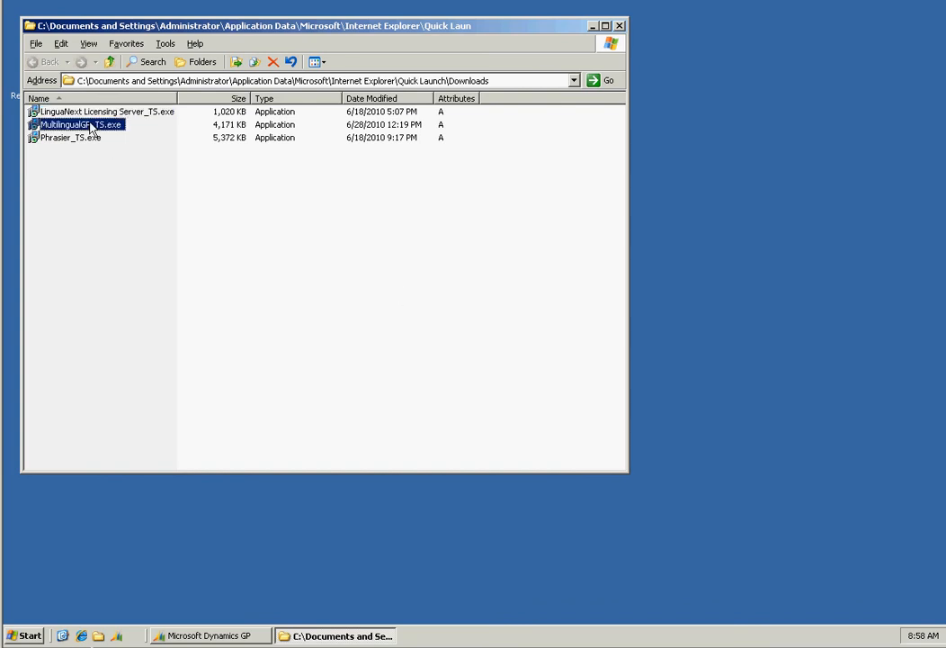
{"action": "double_click", "coordinate": [76, 124]}
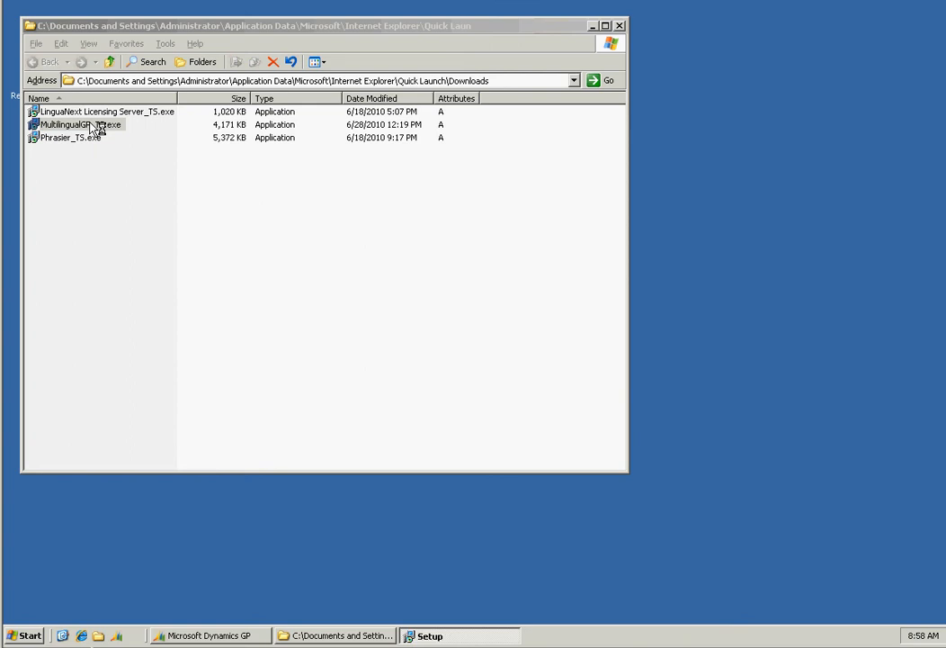
{"action": "double_click", "coordinate": [77, 124]}
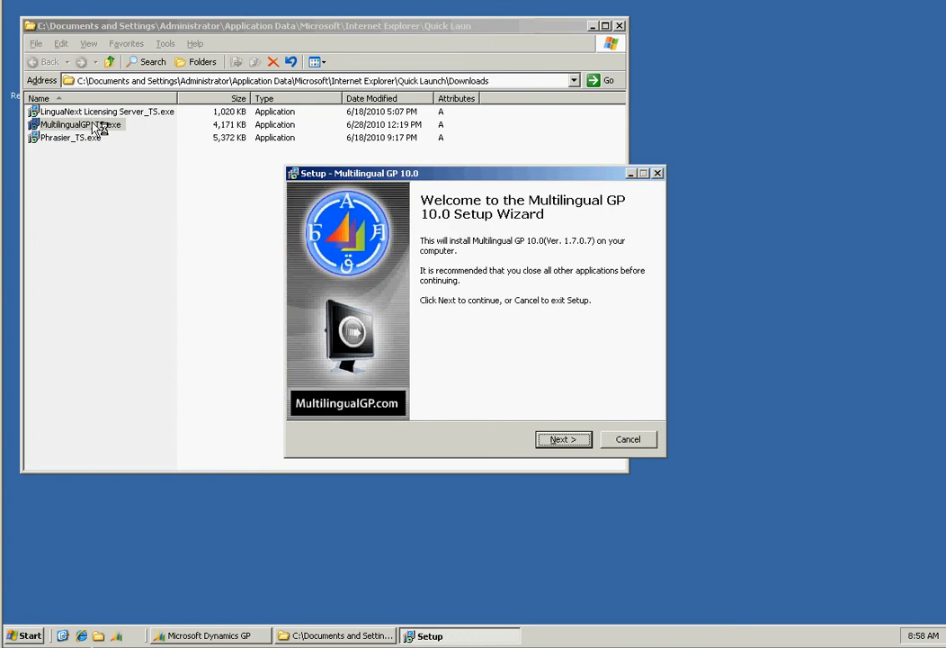
{"action": "left_click", "coordinate": [564, 438]}
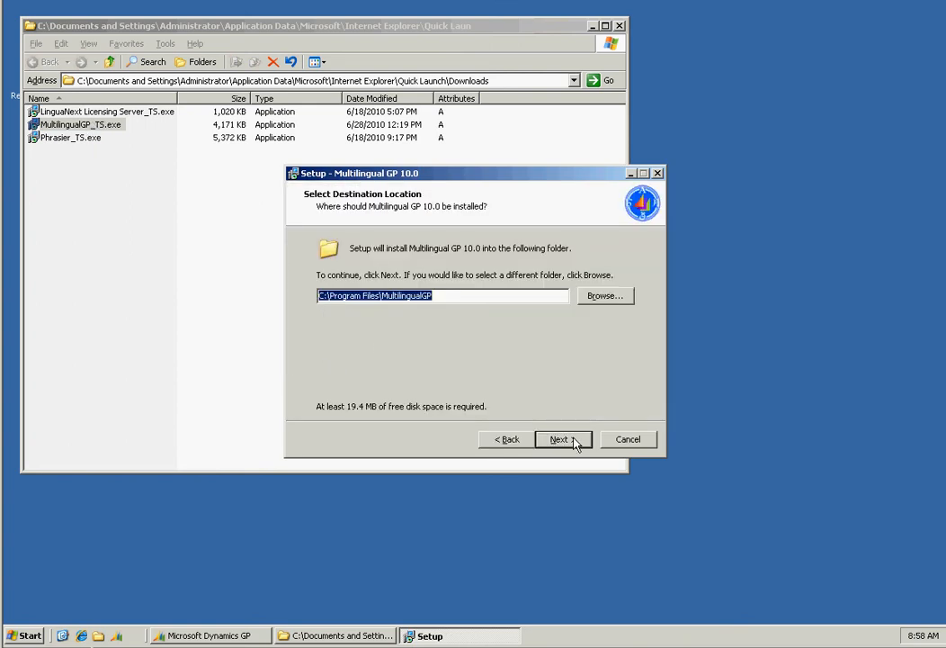
{"action": "left_click", "coordinate": [559, 439]}
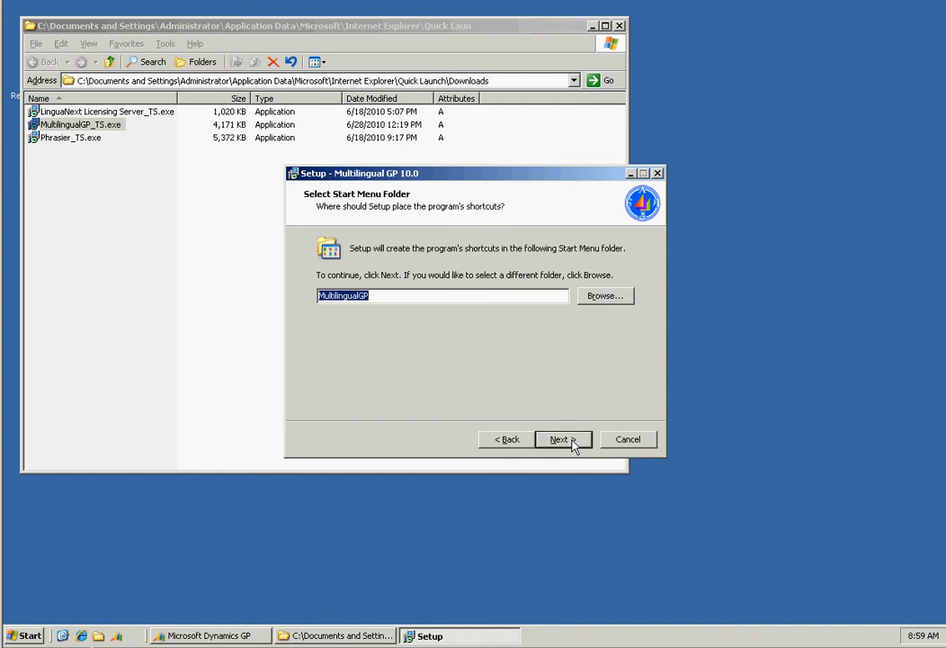
{"action": "left_click", "coordinate": [559, 439]}
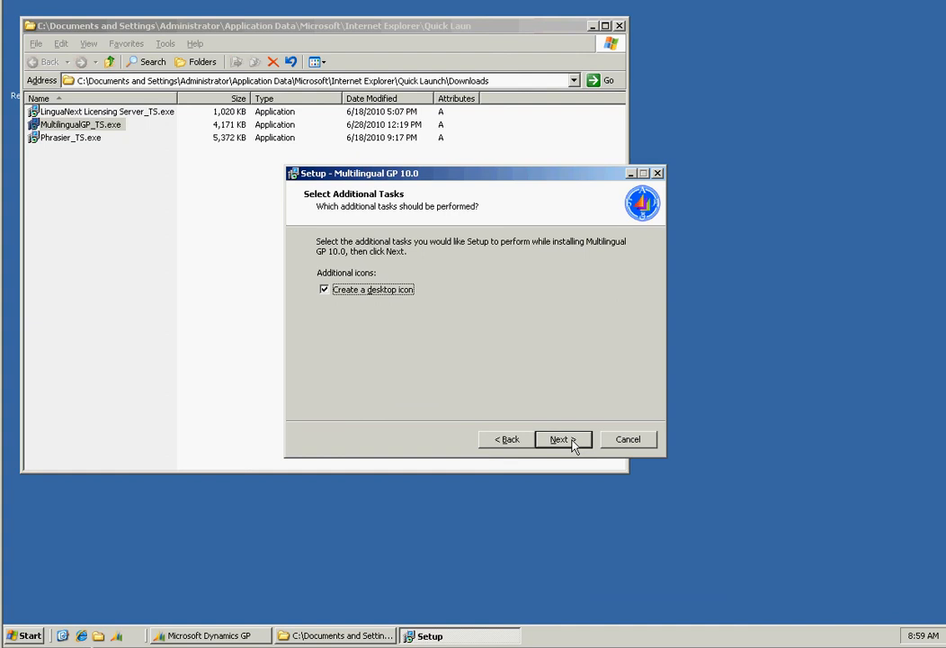
{"action": "left_click", "coordinate": [558, 439]}
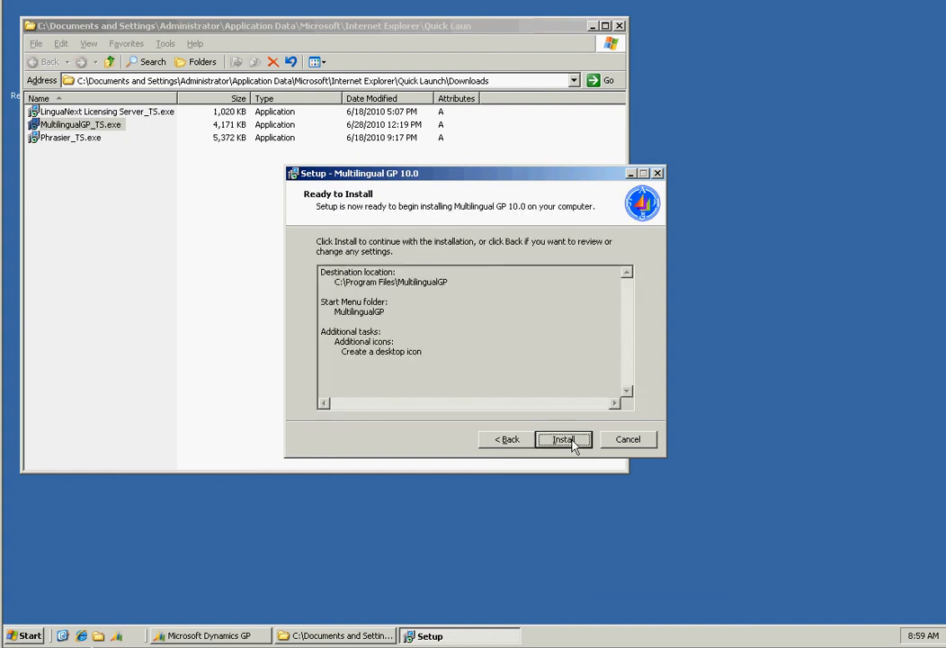
{"action": "left_click", "coordinate": [563, 439]}
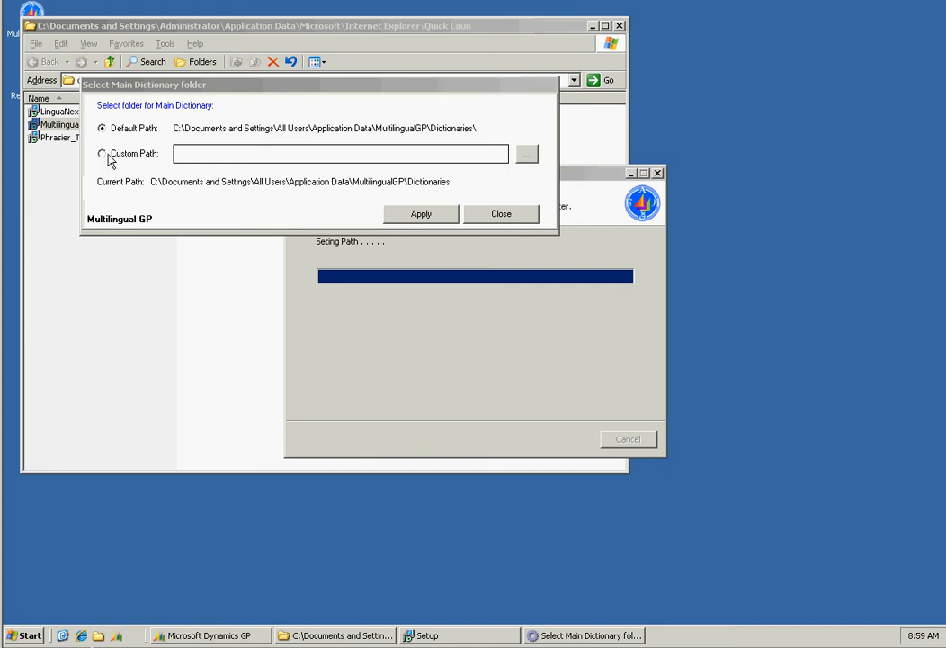
Set the custom main dictionary path to C:\DynSQL and finish setup
{"action": "left_click", "coordinate": [101, 153]}
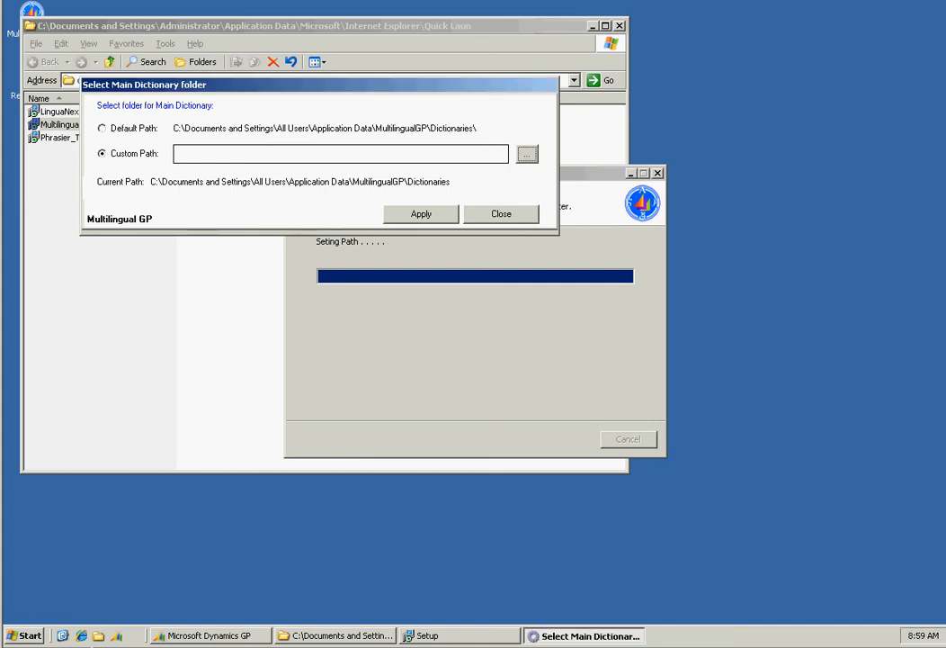
{"action": "left_click", "coordinate": [526, 154]}
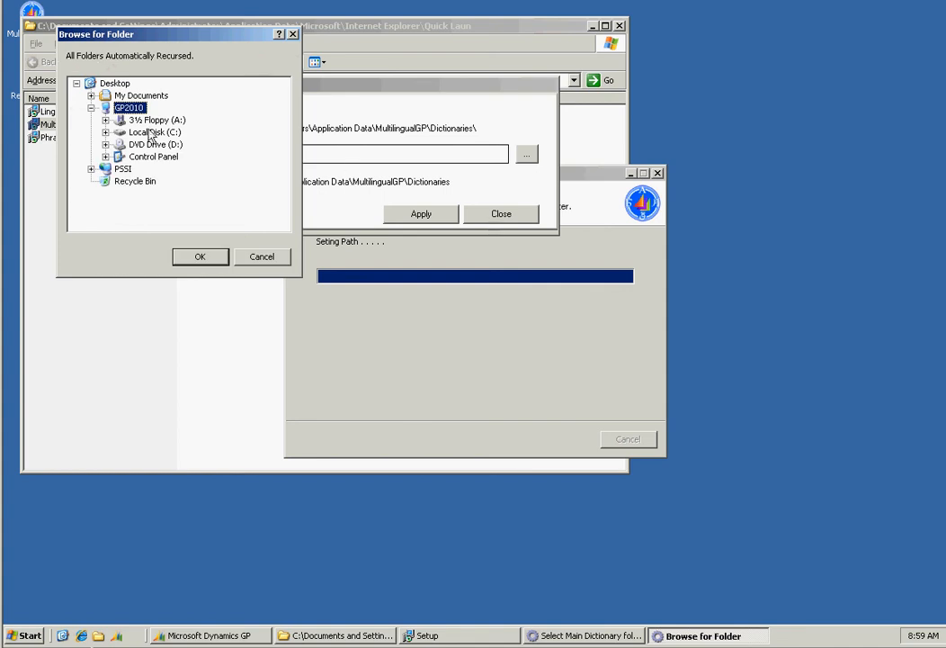
{"action": "left_click", "coordinate": [106, 132]}
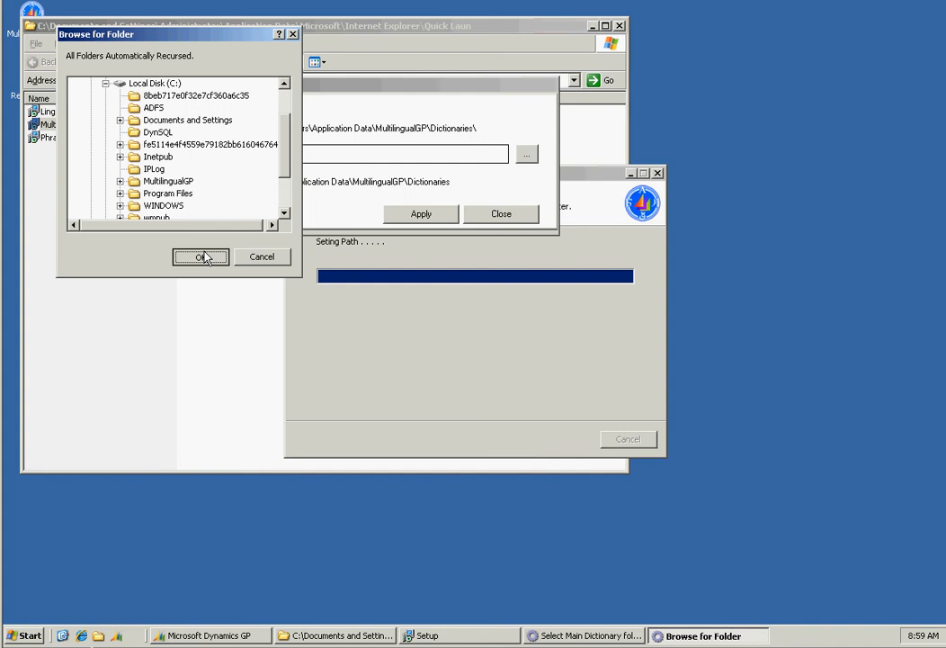
{"action": "left_click", "coordinate": [201, 256]}
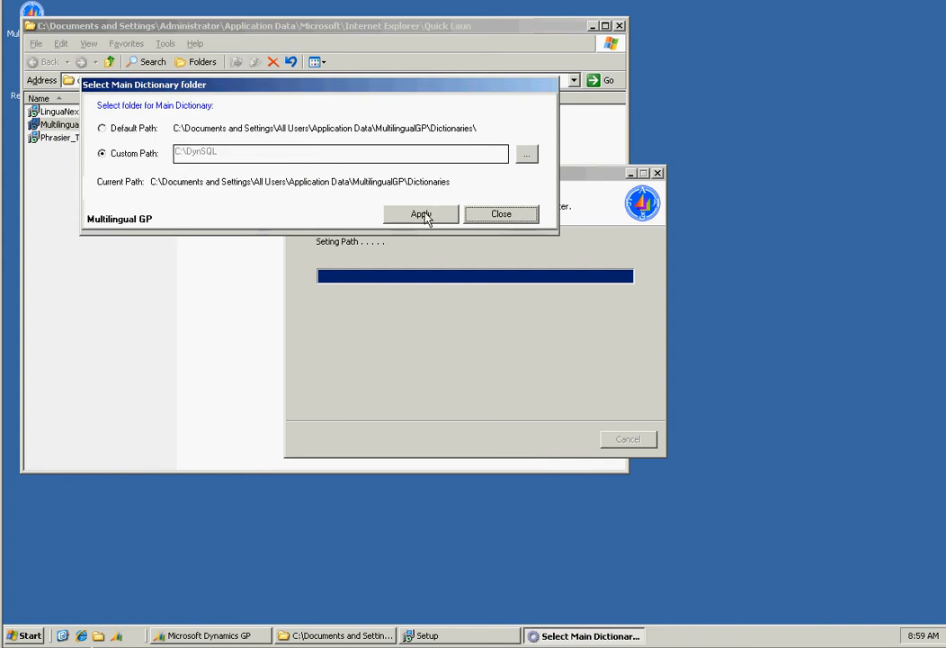
{"action": "left_click", "coordinate": [421, 214]}
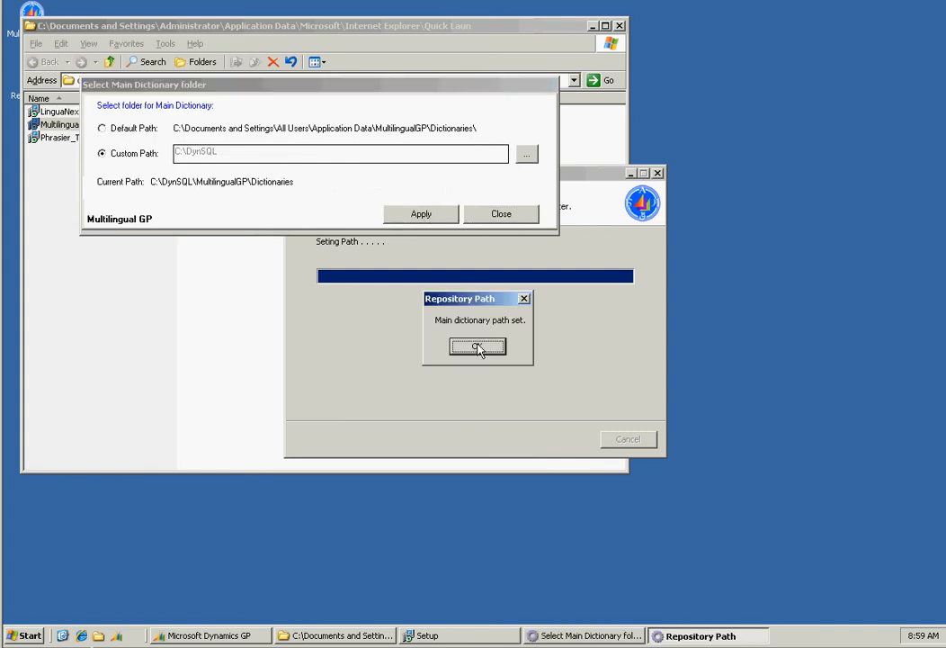
{"action": "left_click", "coordinate": [478, 347]}
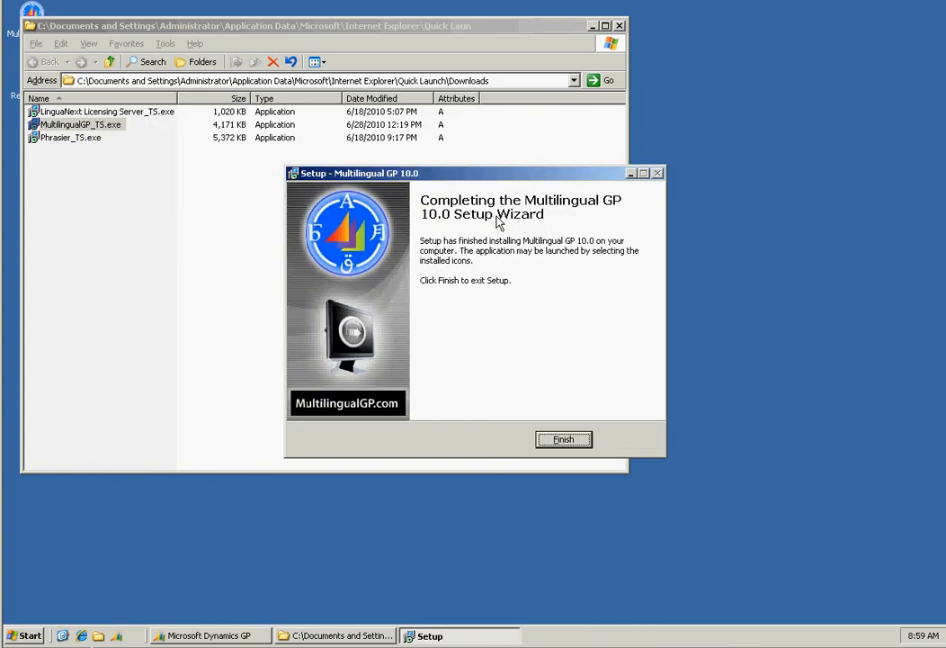
{"action": "left_click", "coordinate": [563, 439]}
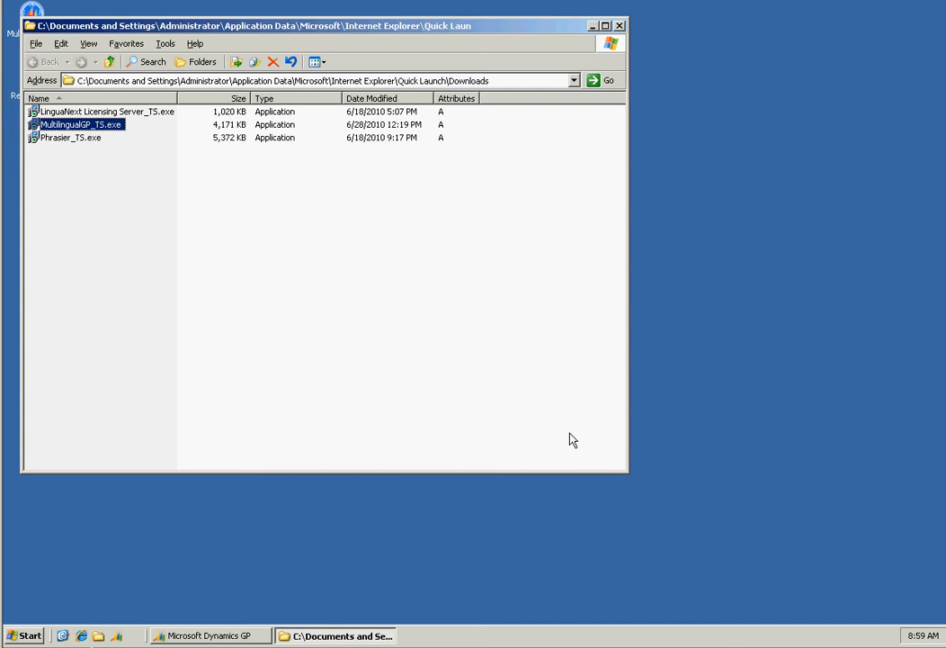
Install Phrasier_TS.exe, accepting the license and default shortcuts folder
{"action": "left_click", "coordinate": [70, 137]}
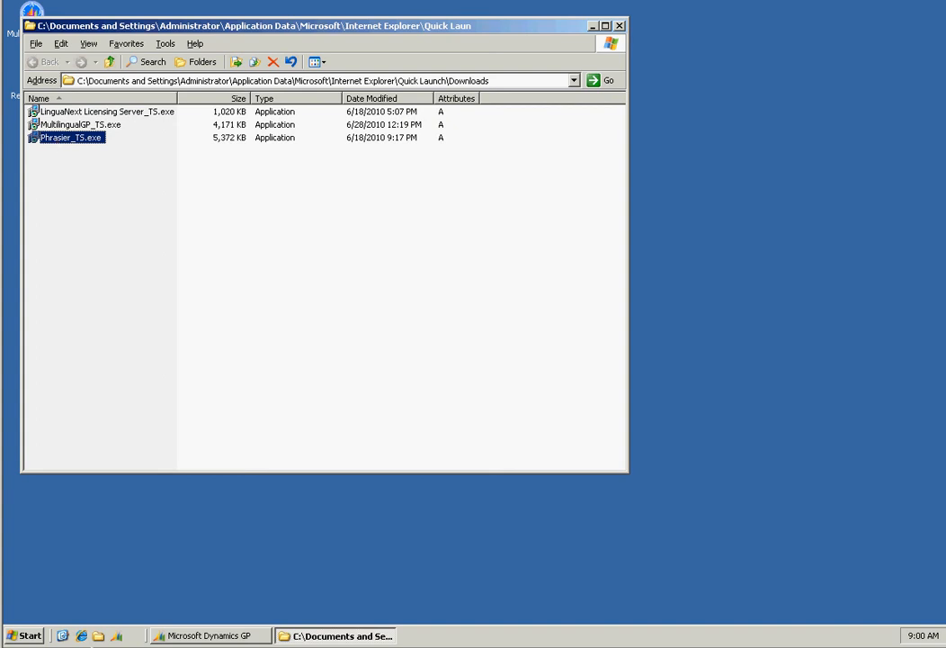
{"action": "double_click", "coordinate": [70, 137]}
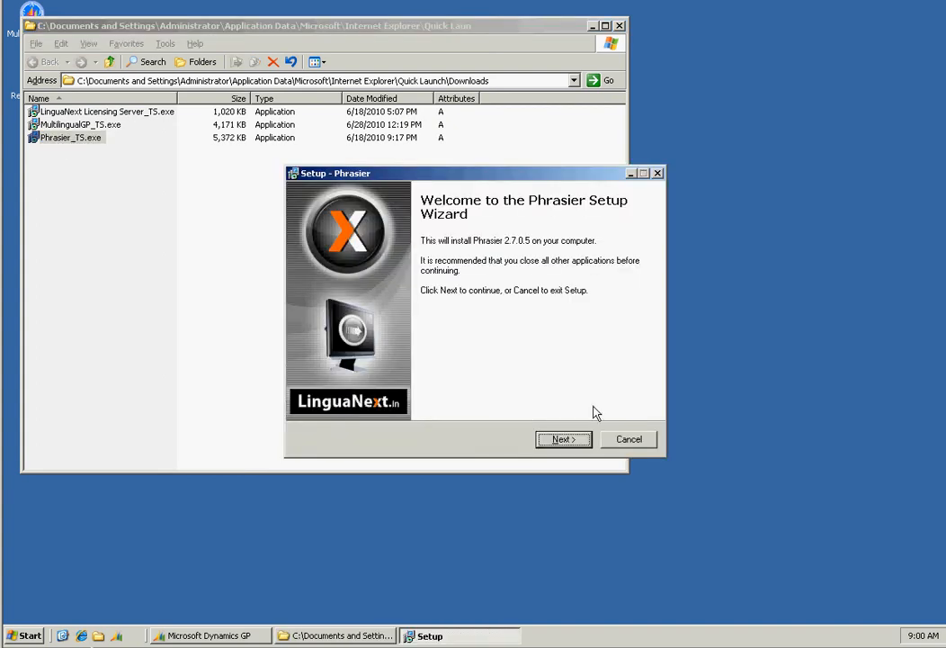
{"action": "left_click", "coordinate": [563, 439]}
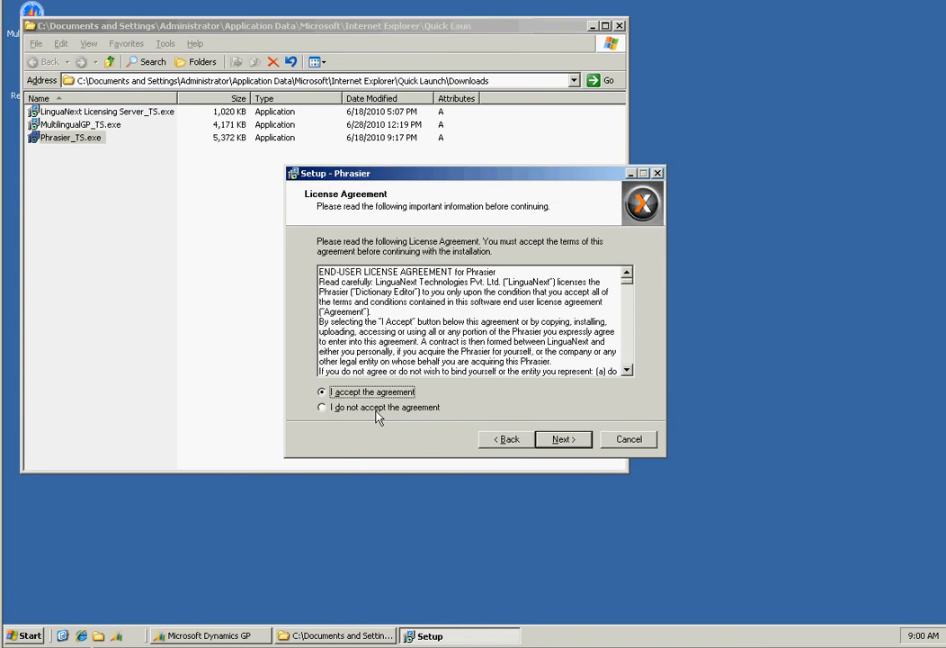
{"action": "left_click", "coordinate": [559, 439]}
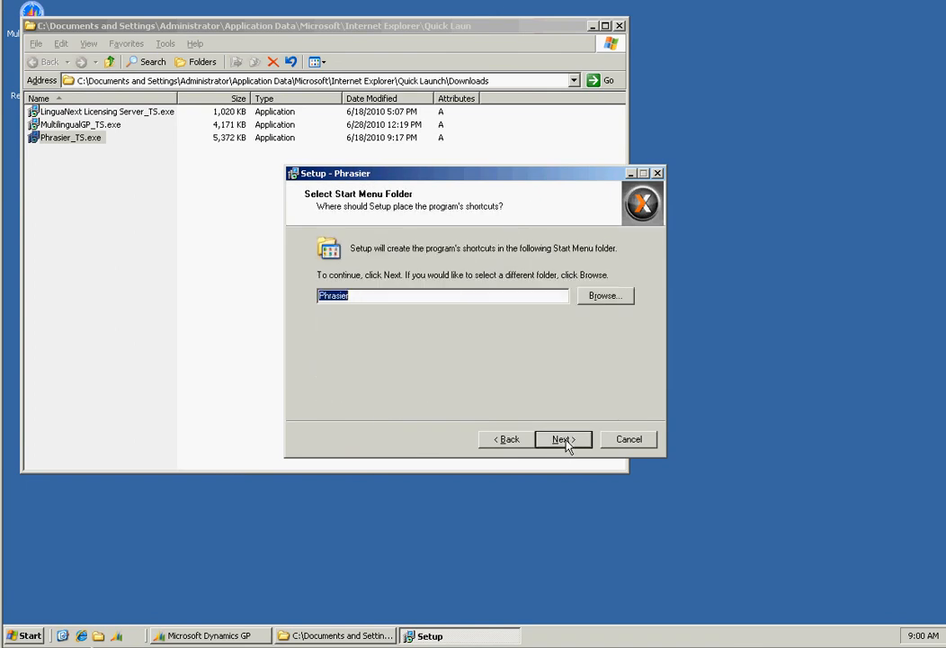
{"action": "left_click", "coordinate": [562, 439]}
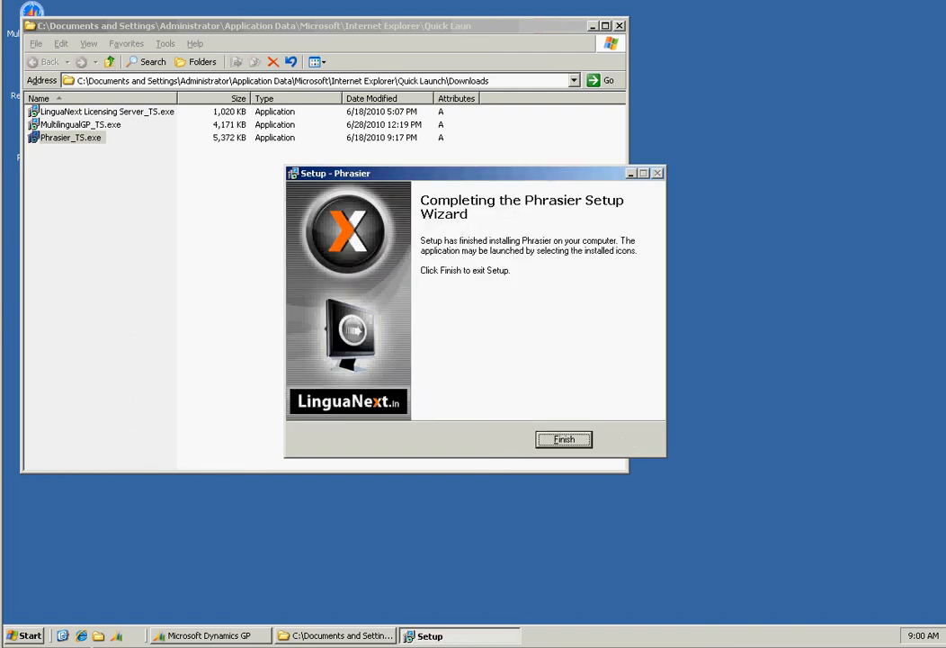
{"action": "left_click", "coordinate": [564, 439]}
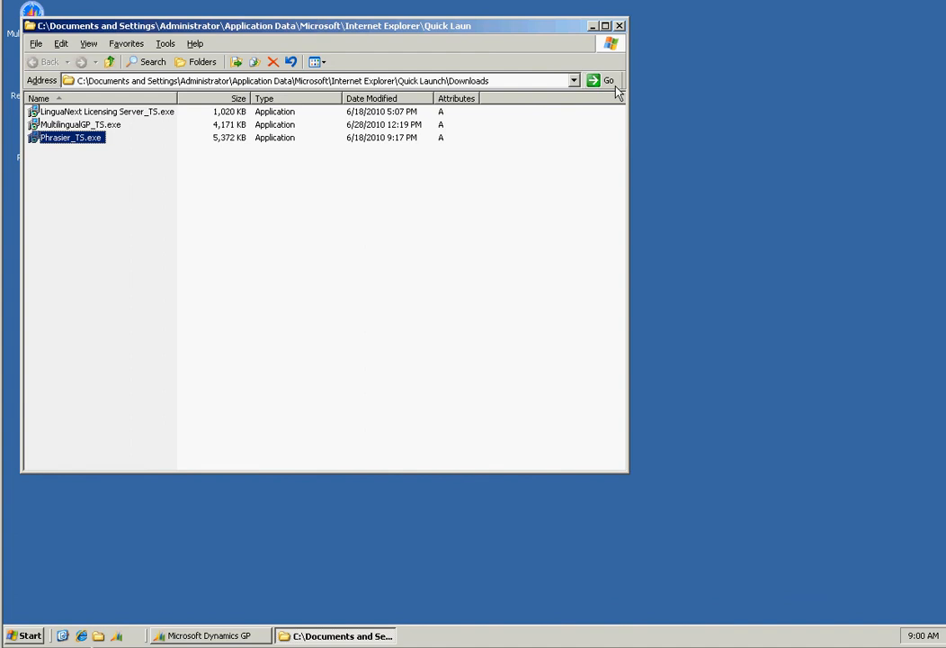
Open LinguaNext Licensing Server and check the Phrasier license activation codes
{"action": "left_click", "coordinate": [620, 25]}
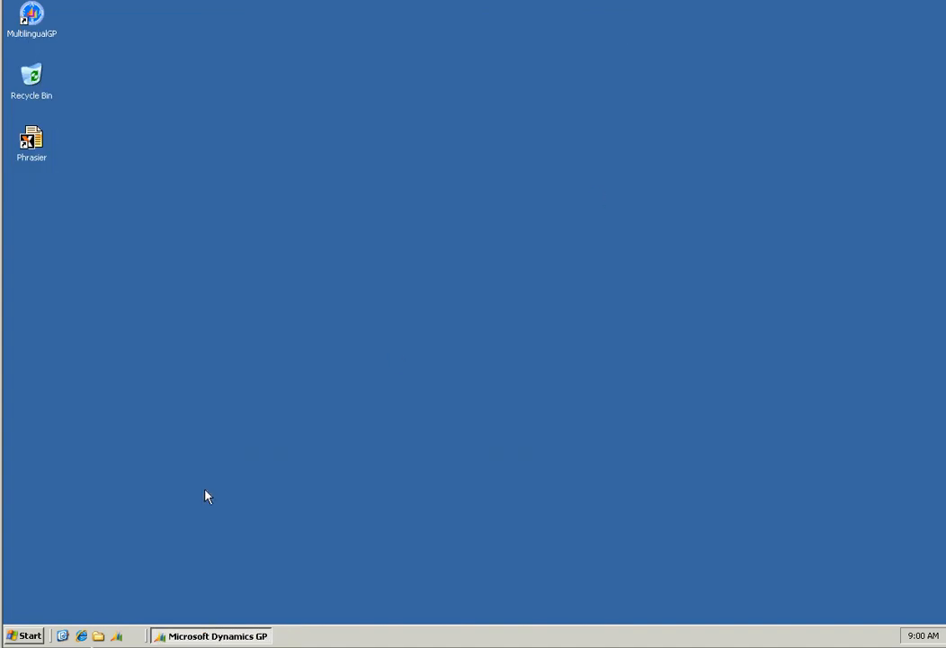
{"action": "mouse_move", "coordinate": [30, 635]}
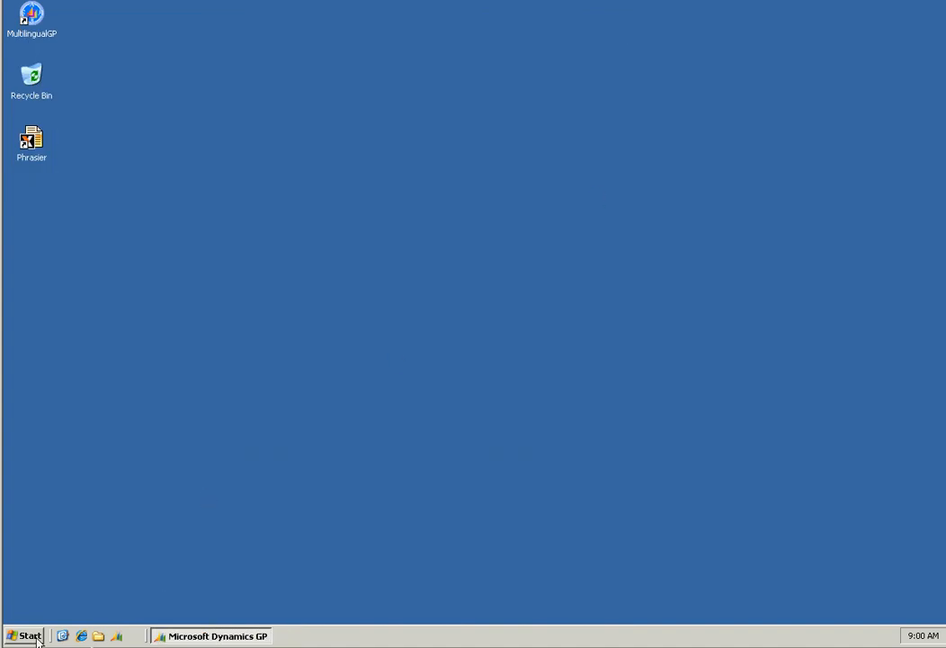
{"action": "left_click", "coordinate": [24, 636]}
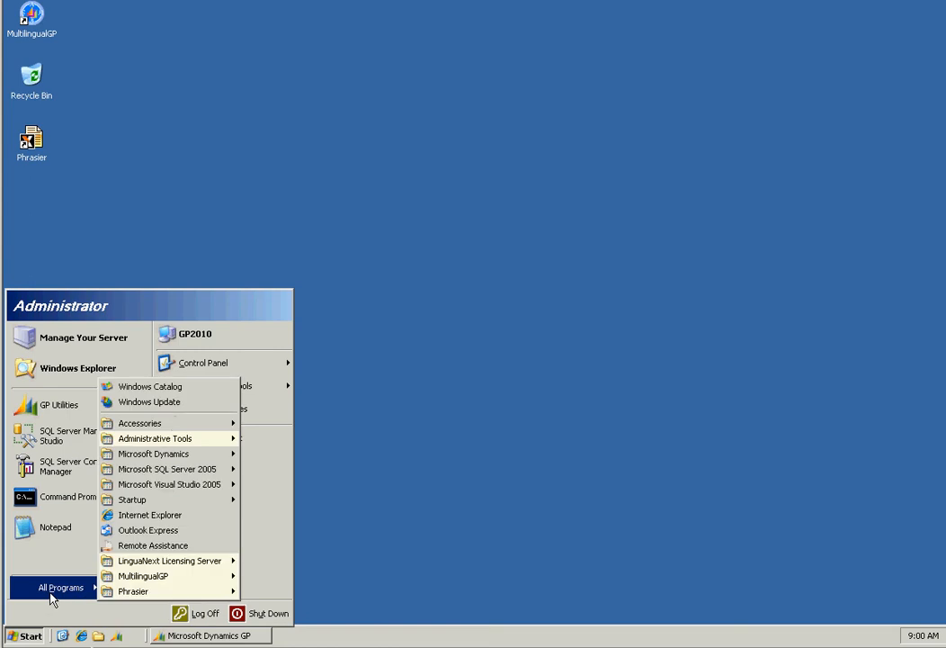
{"action": "mouse_move", "coordinate": [170, 560]}
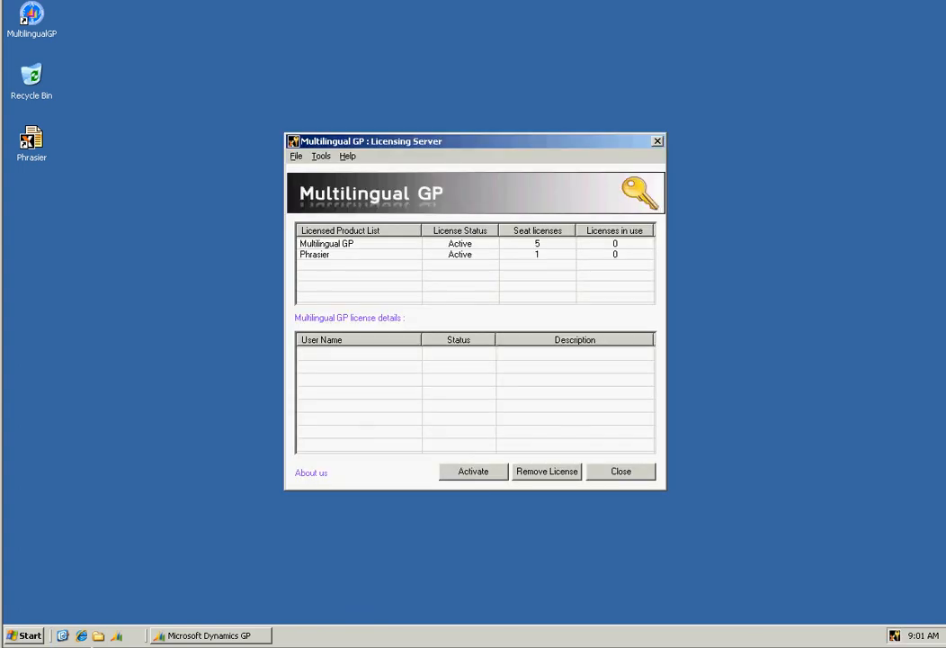
{"action": "mouse_move", "coordinate": [458, 263]}
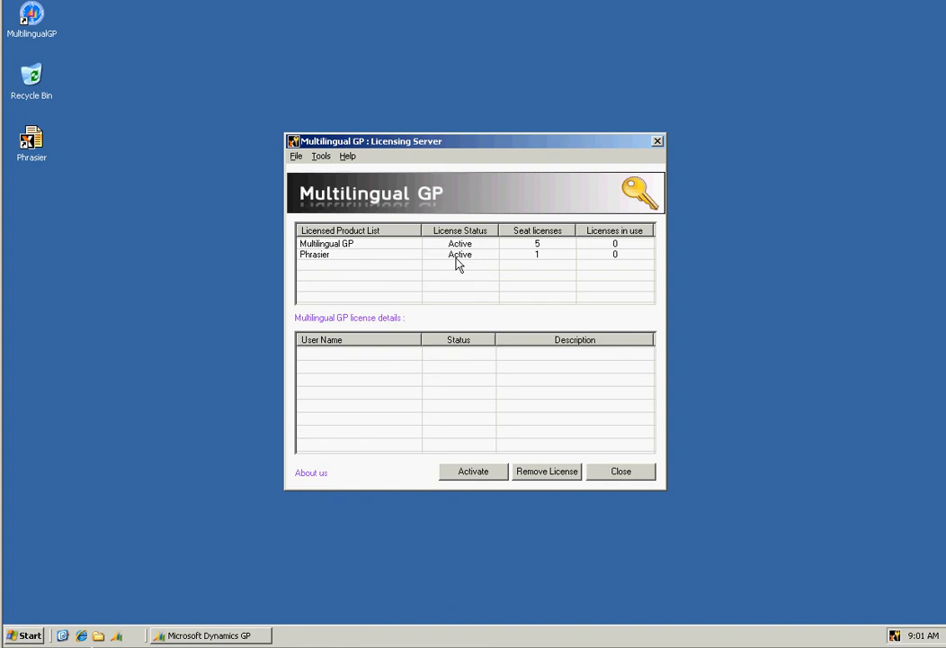
{"action": "left_click", "coordinate": [473, 470]}
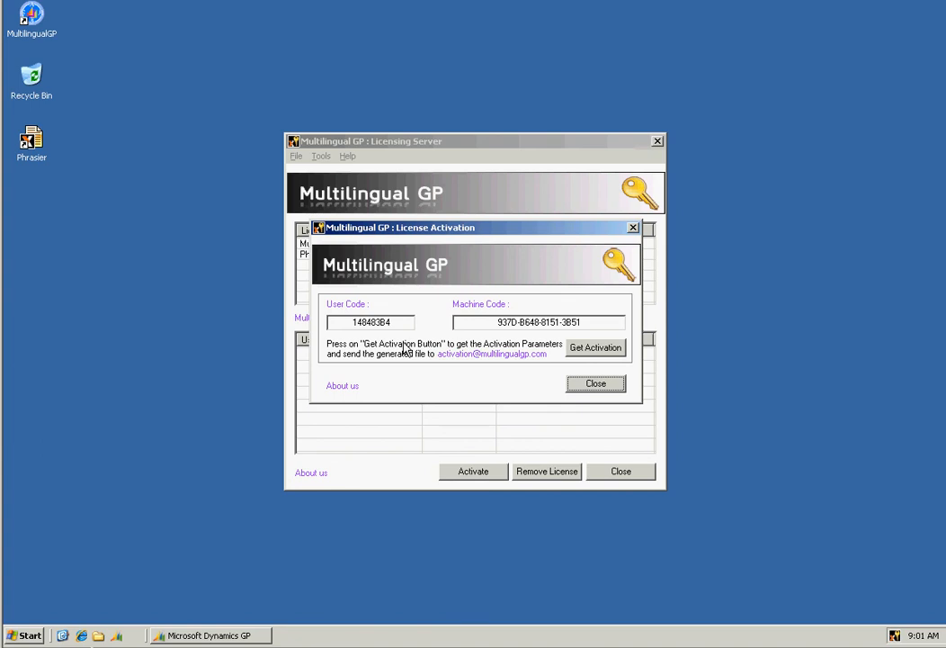
{"action": "mouse_move", "coordinate": [595, 384]}
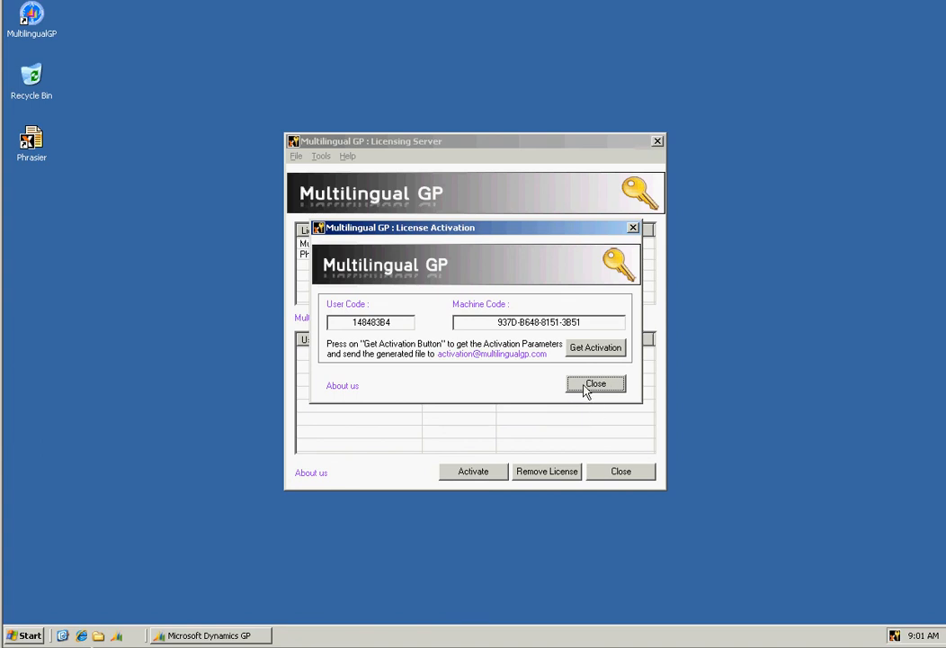
{"action": "left_click", "coordinate": [596, 385]}
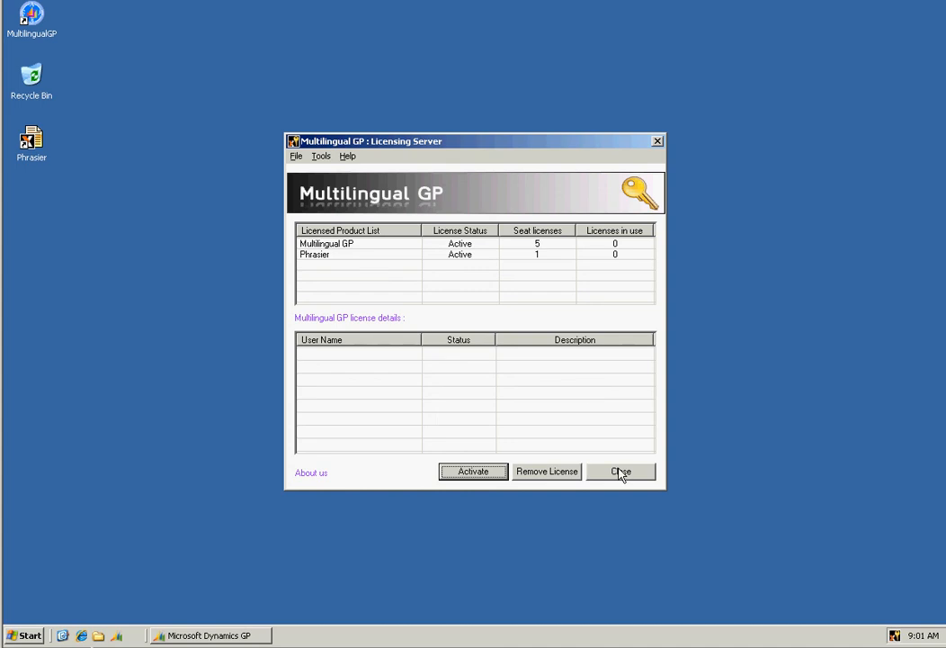
Enable the LicensingServer service in the tray Configure dialog and apply
{"action": "left_click", "coordinate": [620, 471]}
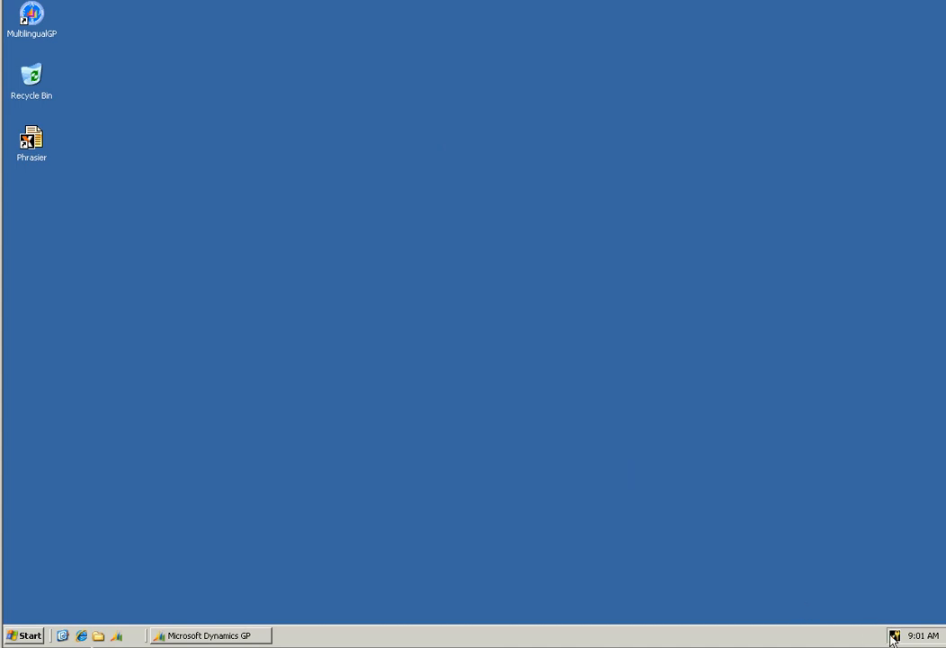
{"action": "mouse_move", "coordinate": [894, 635]}
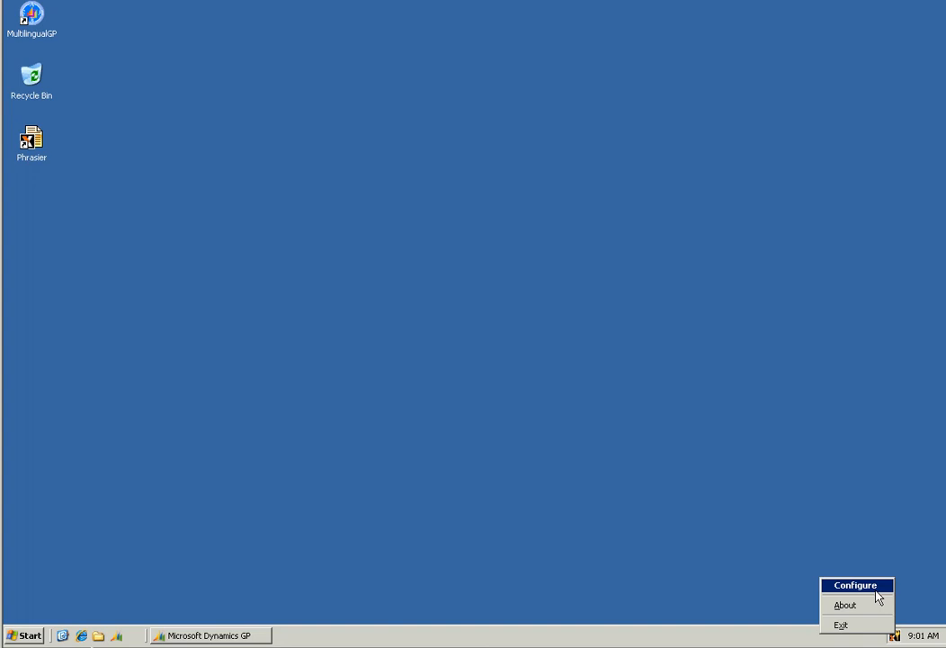
{"action": "left_click", "coordinate": [854, 585]}
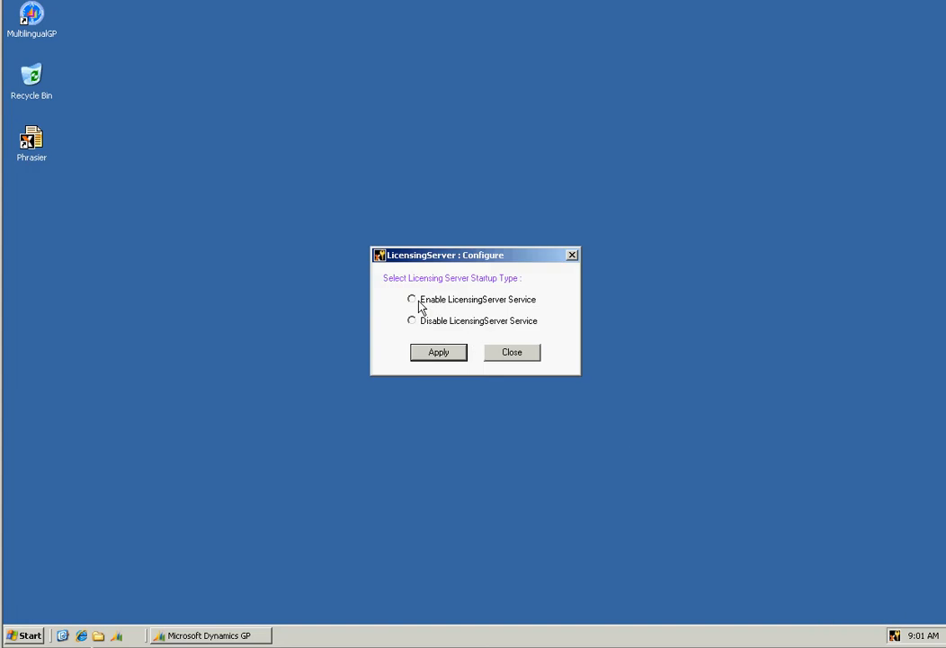
{"action": "left_click", "coordinate": [412, 299]}
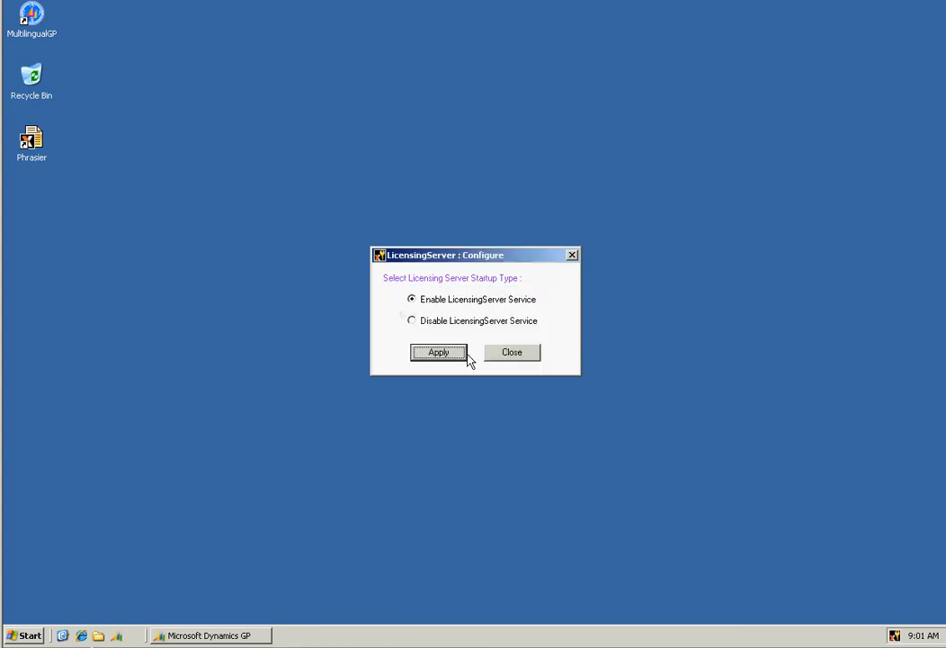
{"action": "left_click", "coordinate": [511, 352]}
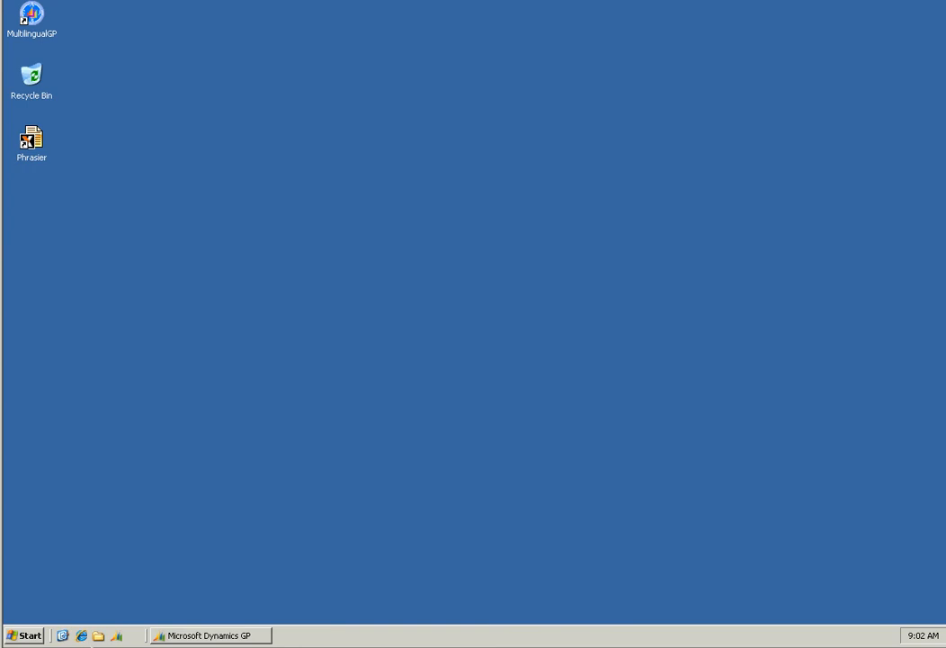
{"action": "mouse_move", "coordinate": [429, 396]}
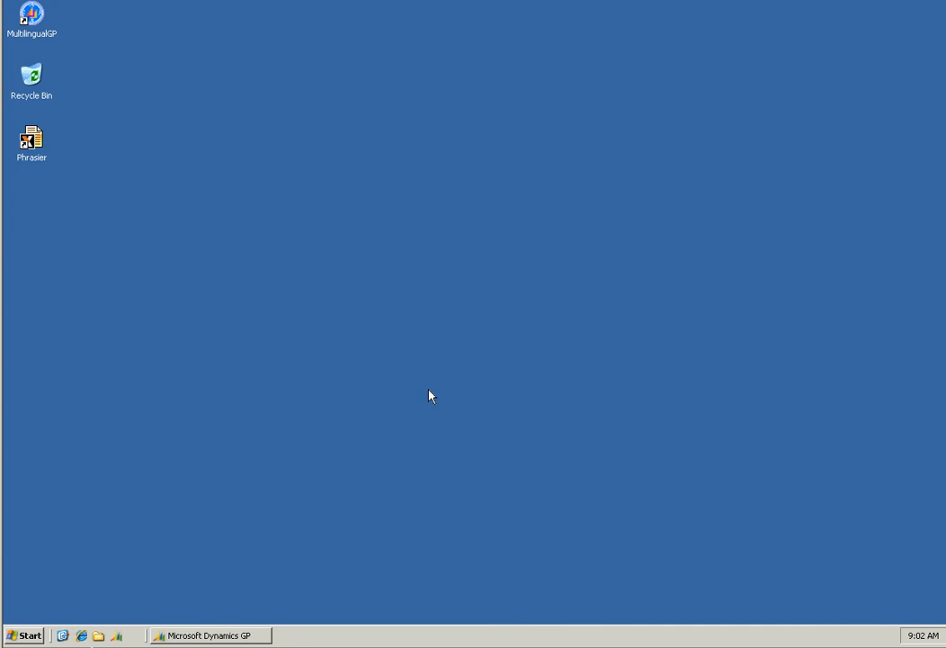
Launch Multilingual GP from its desktop shortcut
{"action": "left_click", "coordinate": [32, 18]}
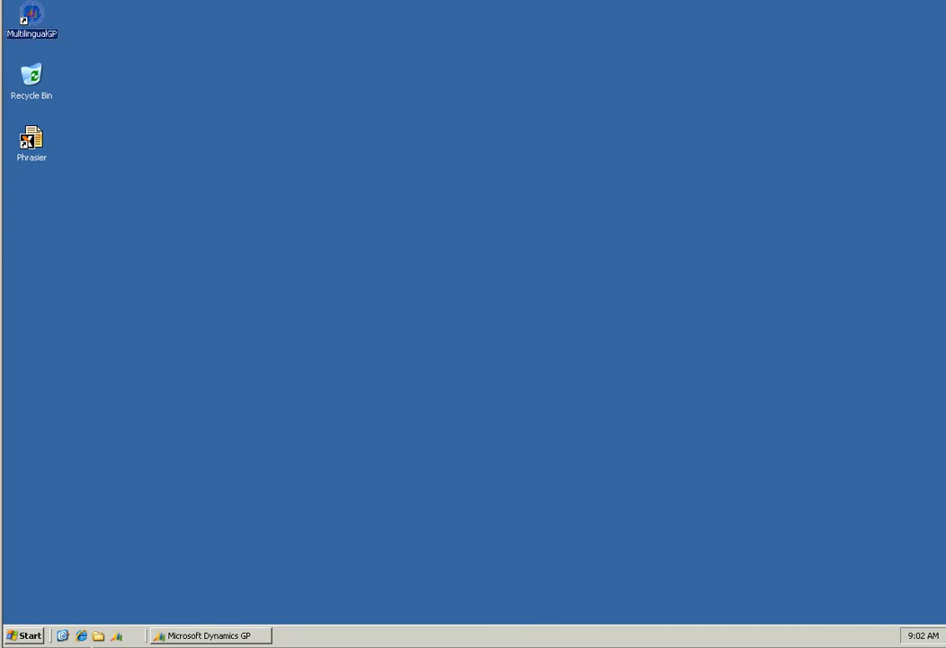
{"action": "double_click", "coordinate": [32, 18]}
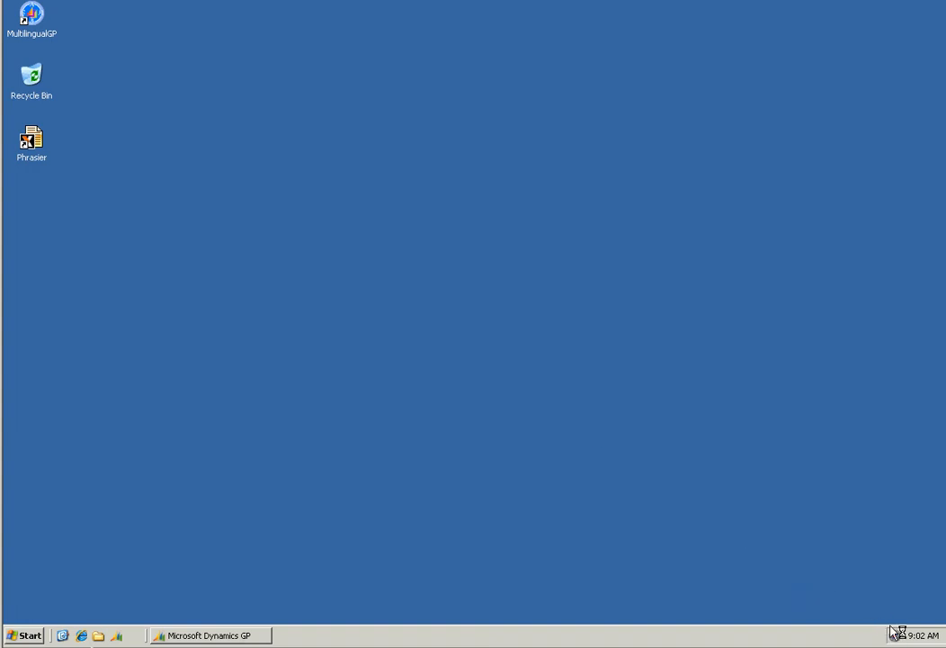
{"action": "mouse_move", "coordinate": [894, 635]}
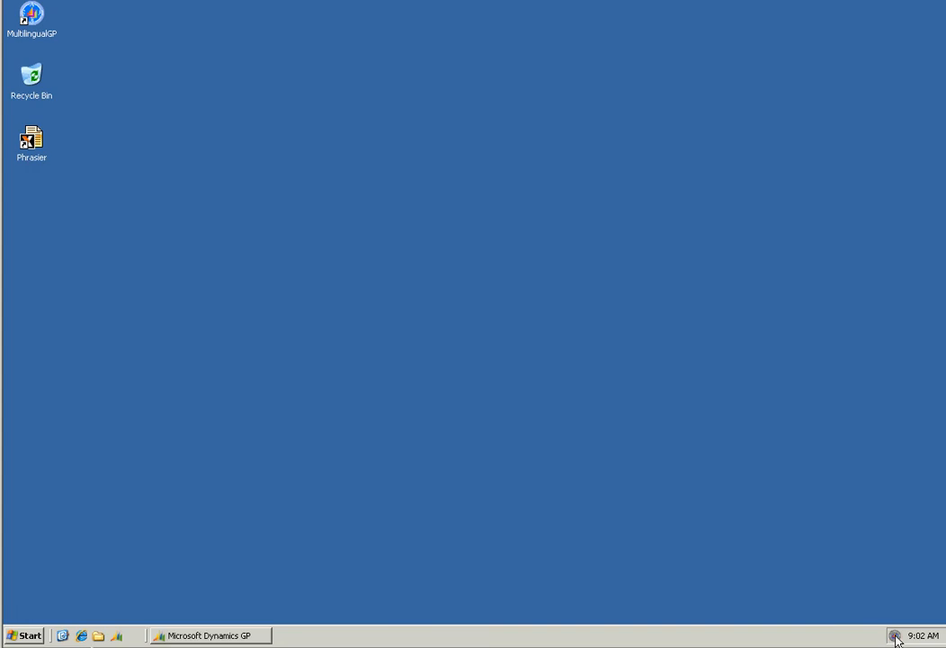
Switch Dynamics GP's display language to Chinese[Simplified] from the Multilingual GP tray menu
{"action": "left_click", "coordinate": [895, 635]}
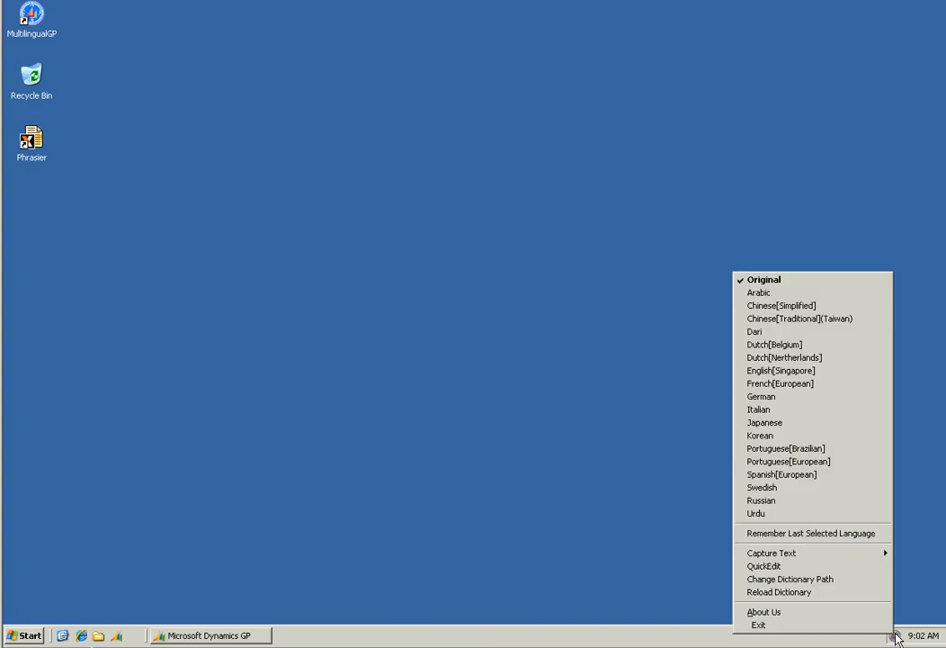
{"action": "mouse_move", "coordinate": [780, 305]}
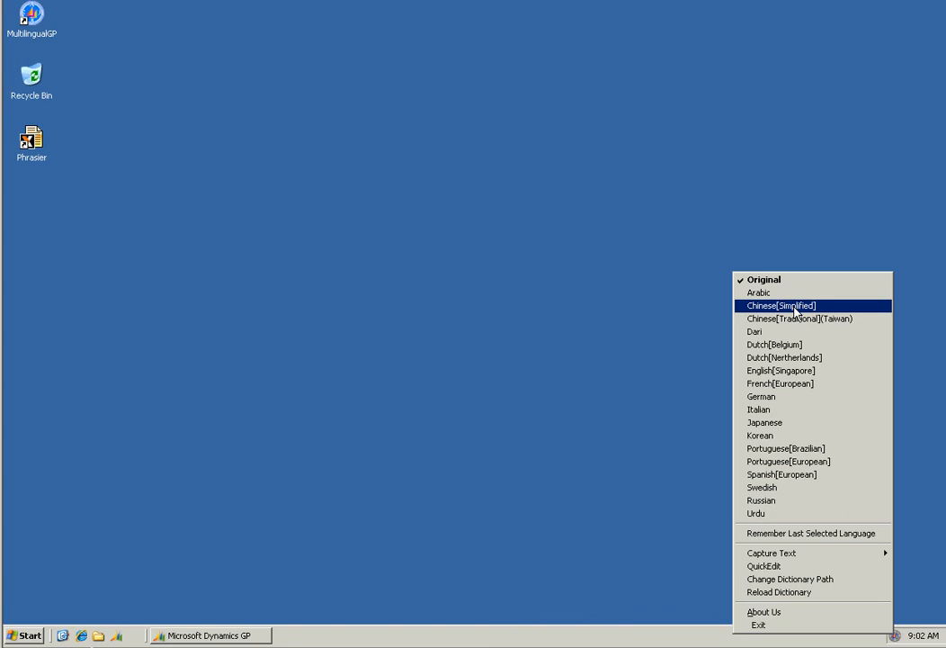
{"action": "left_click", "coordinate": [781, 305]}
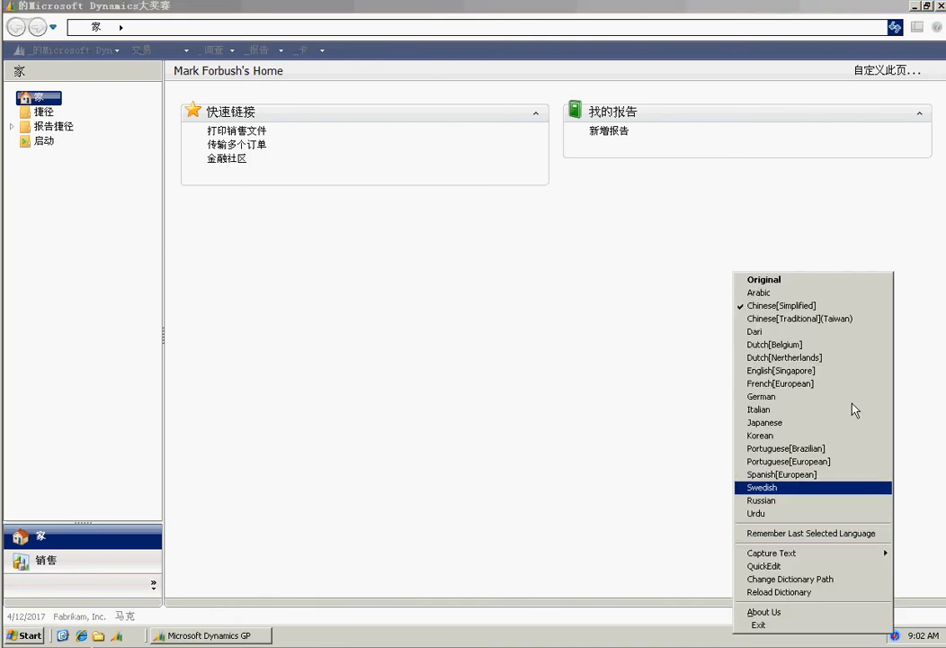
{"action": "left_click", "coordinate": [762, 486]}
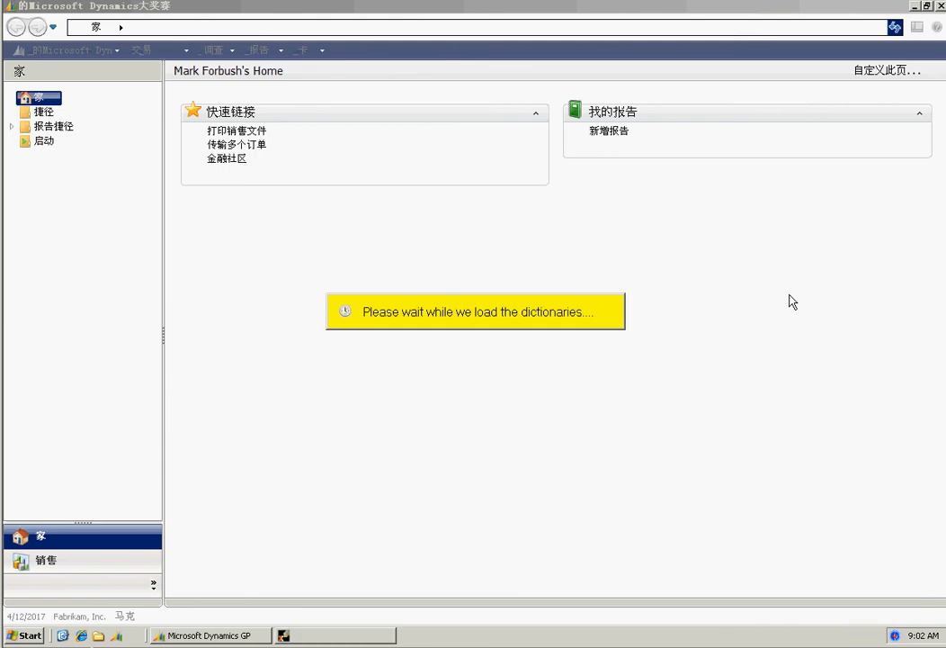